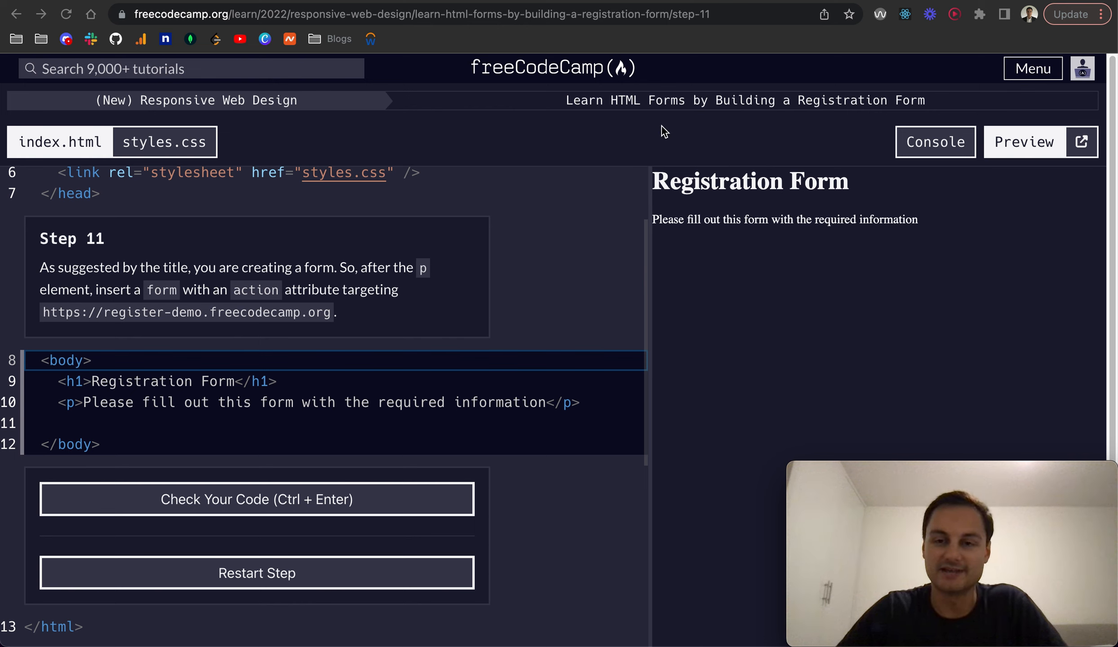
mouse_move(152, 338)
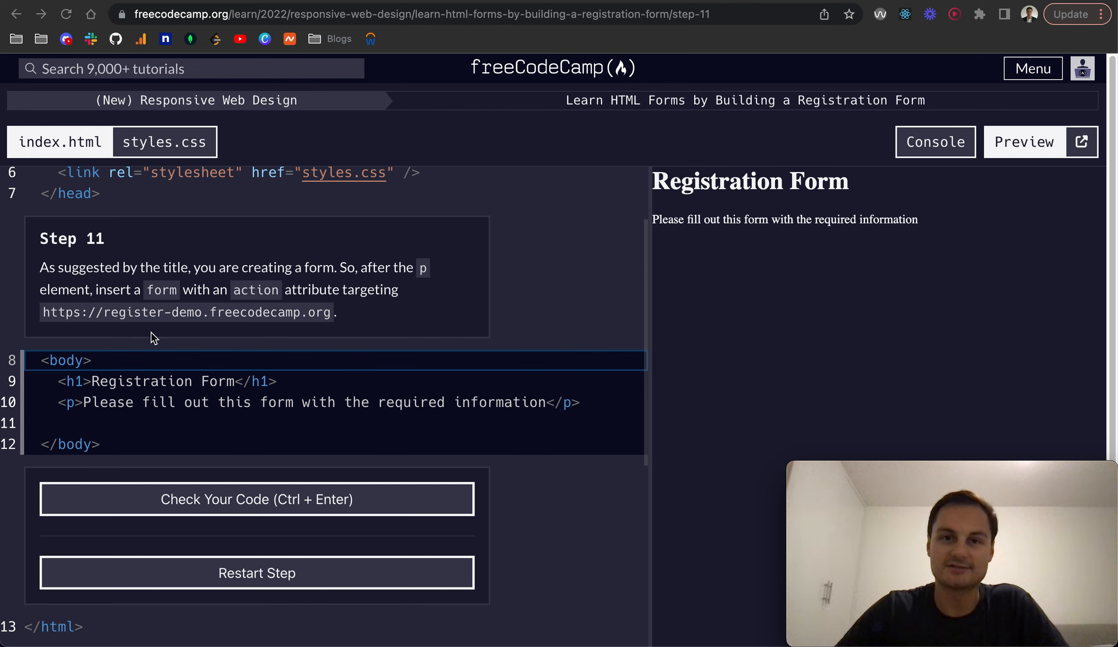
mouse_move(146, 266)
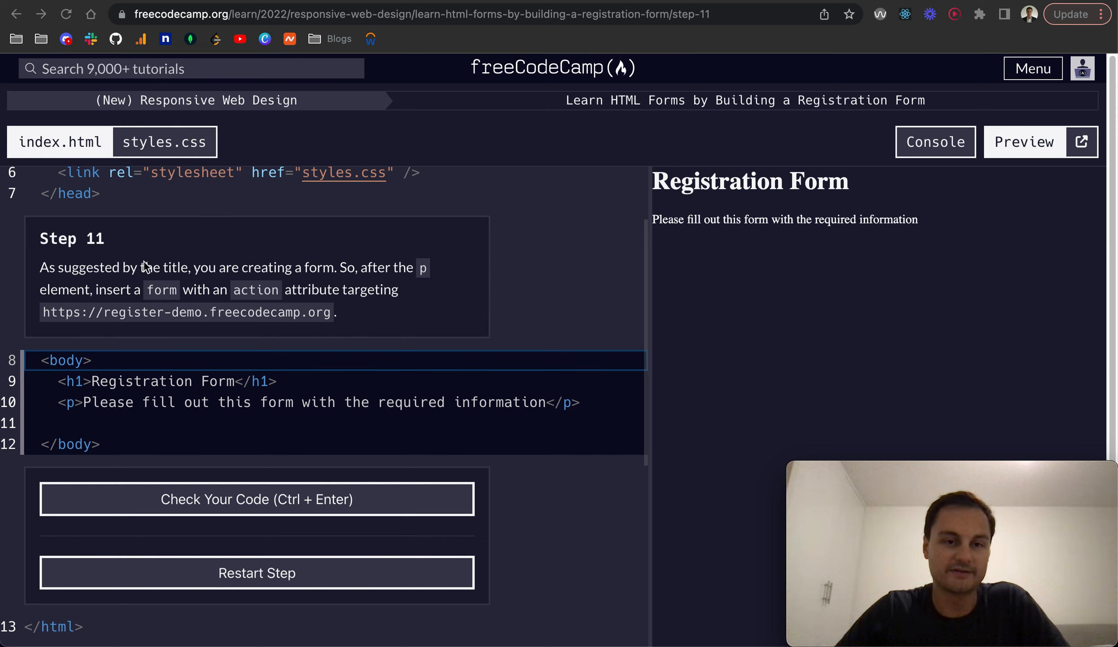
mouse_move(142, 346)
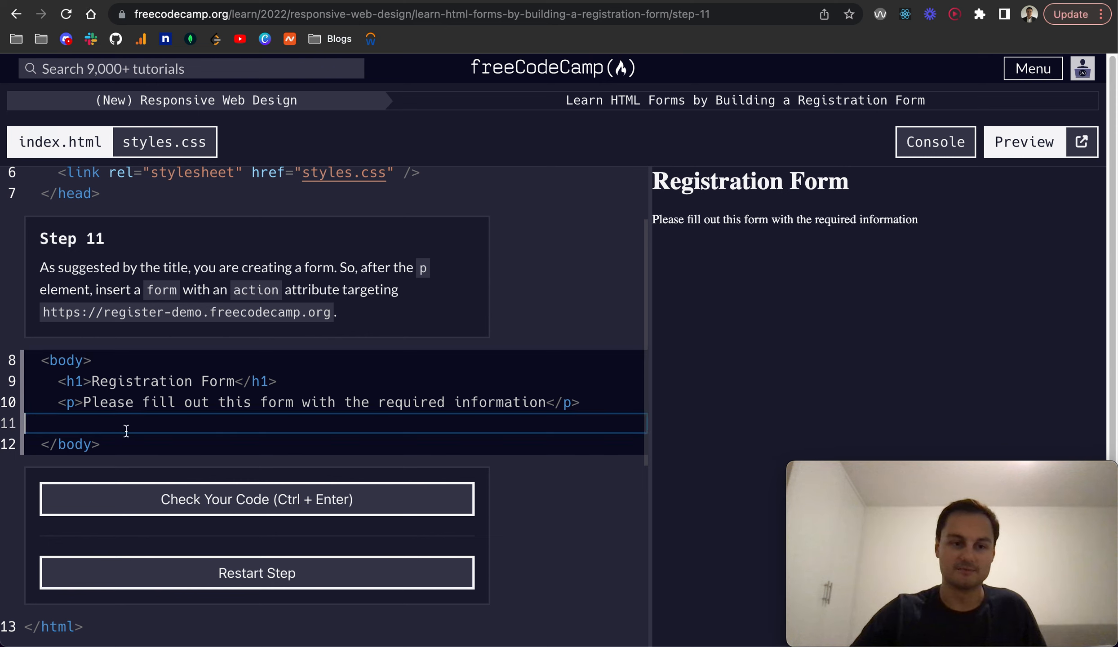
text(<form>)
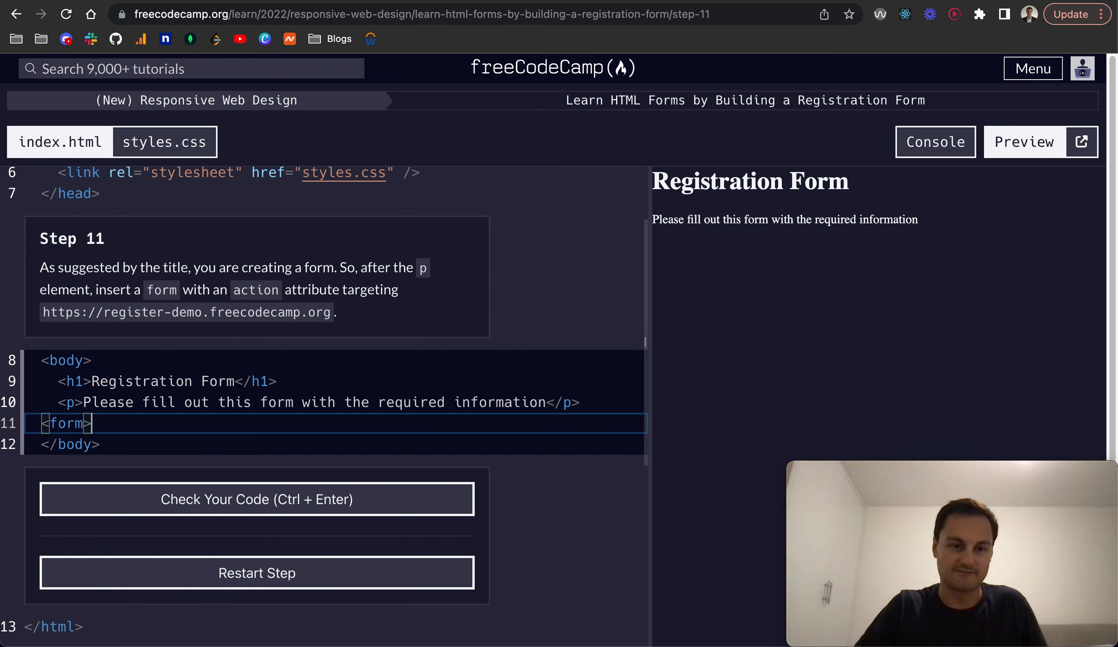
text(</fro)
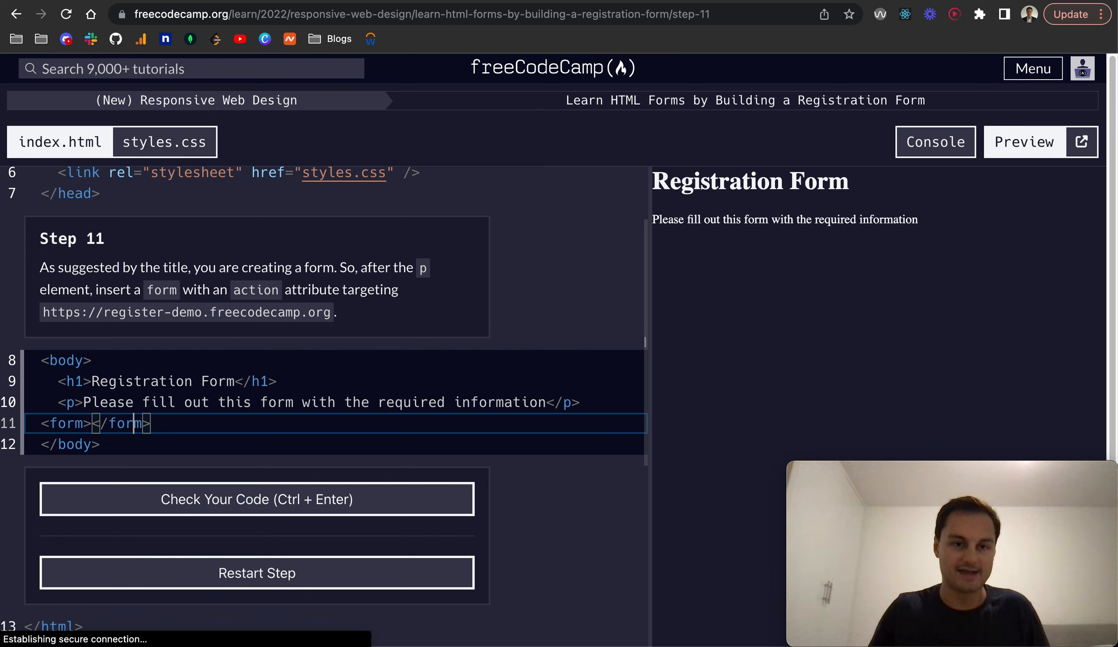
text(ac)
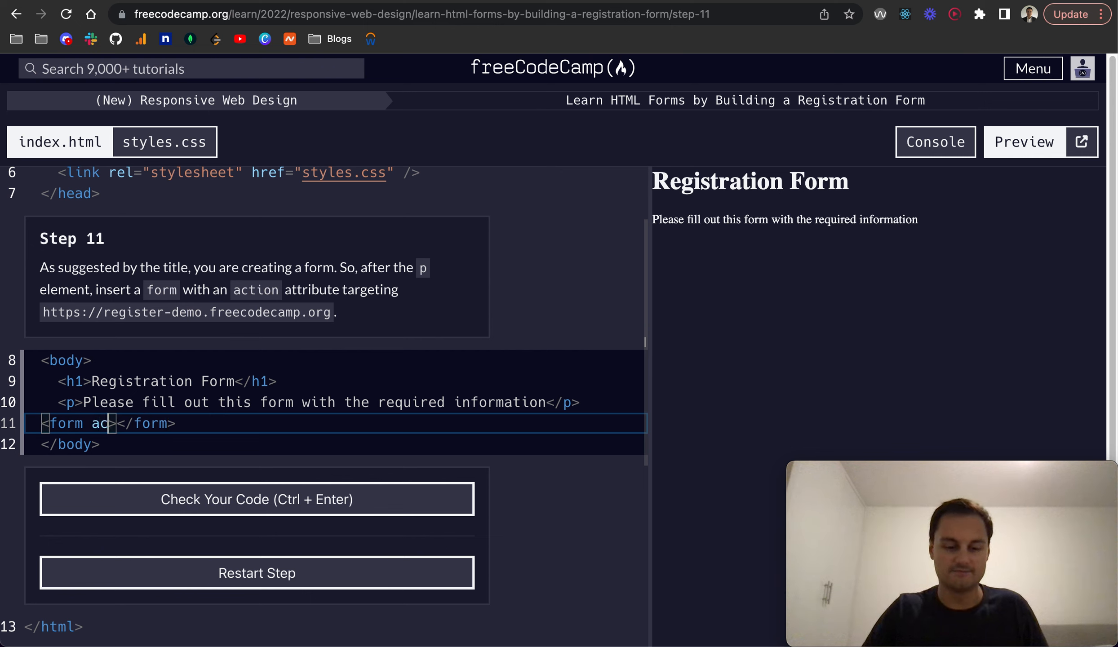
text(tion=')
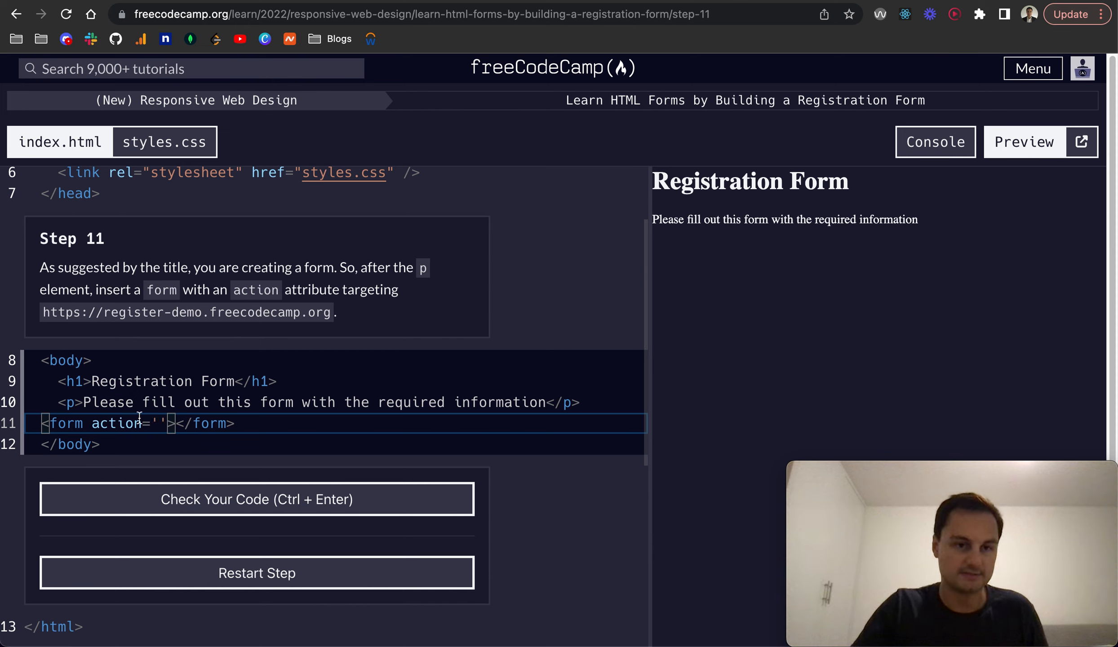
drag(42, 313, 120, 312)
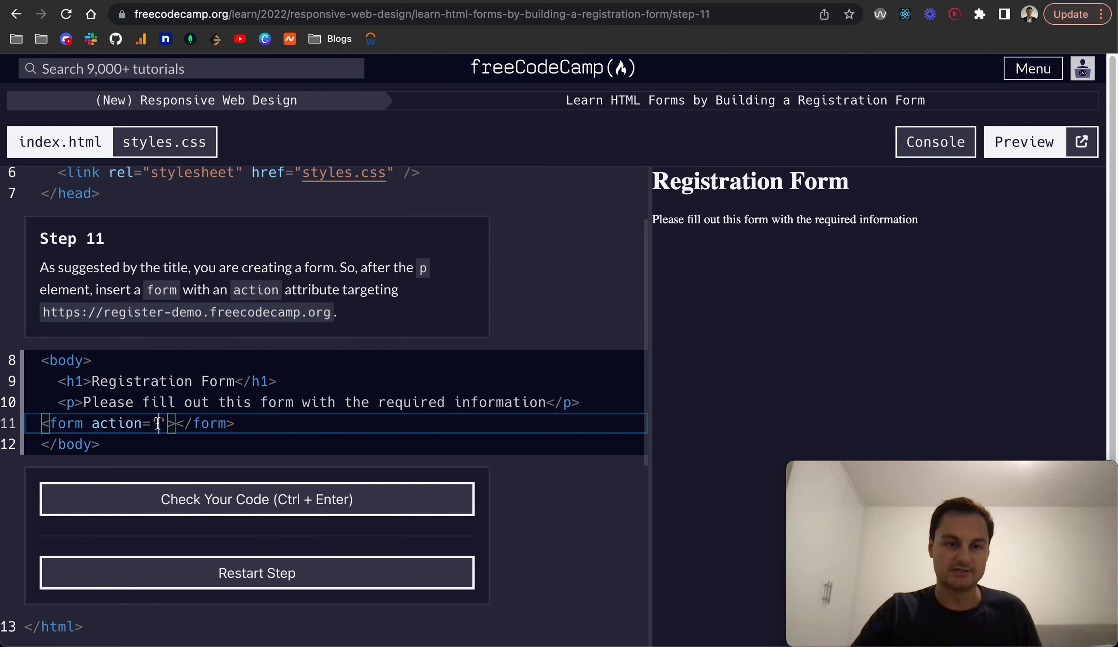
text(https://register-demo.freecodecamp.org)
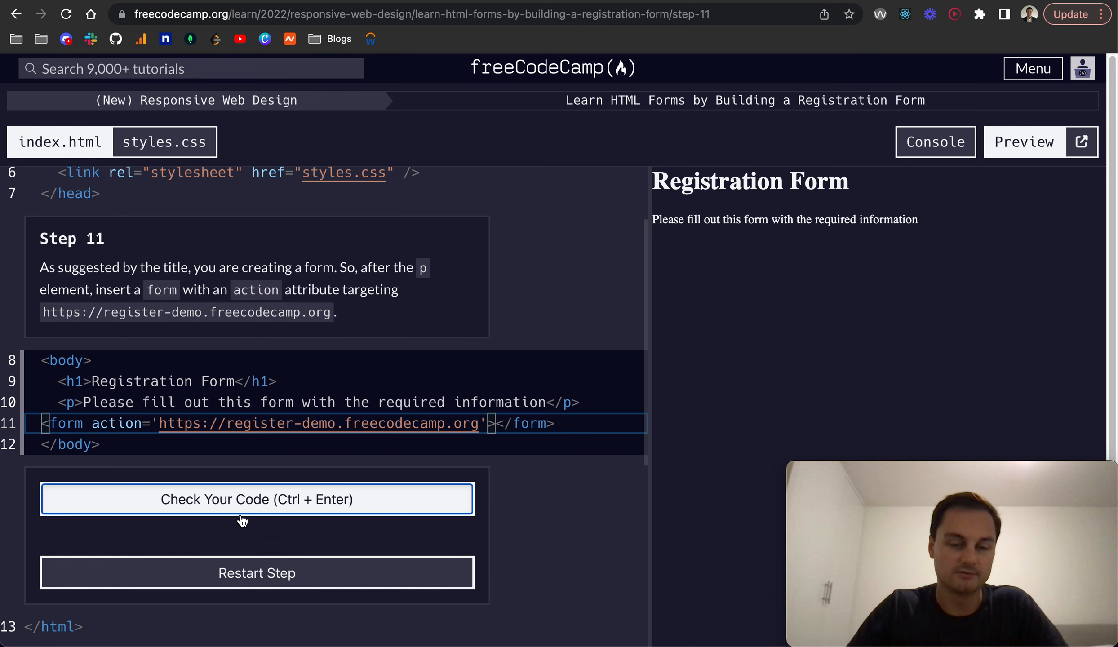
click(256, 499)
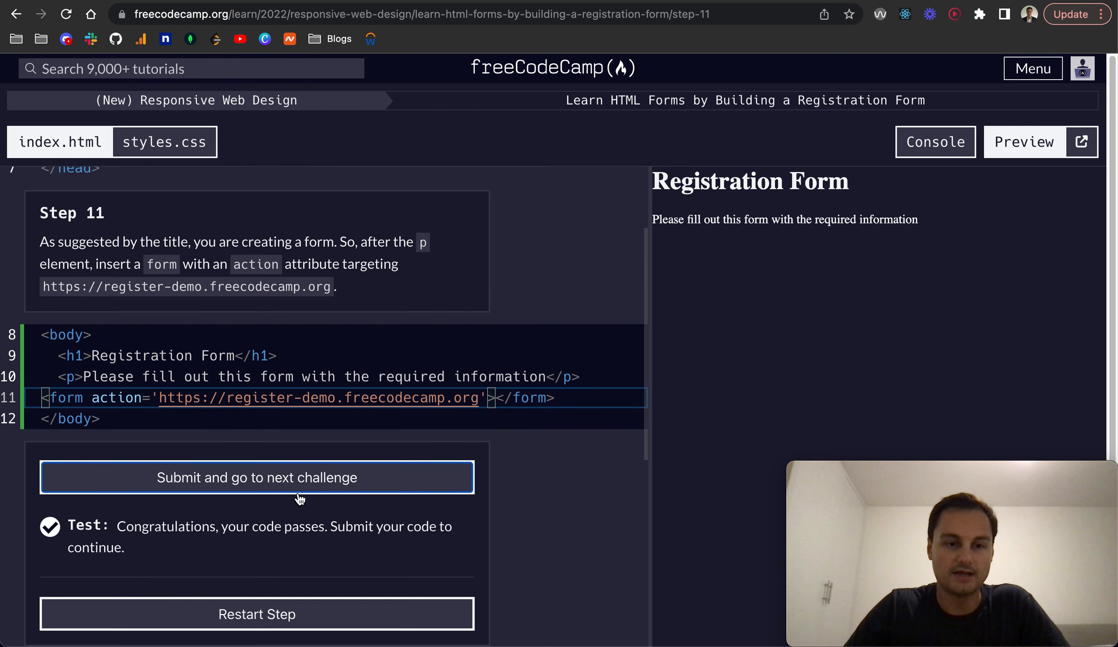
click(256, 478)
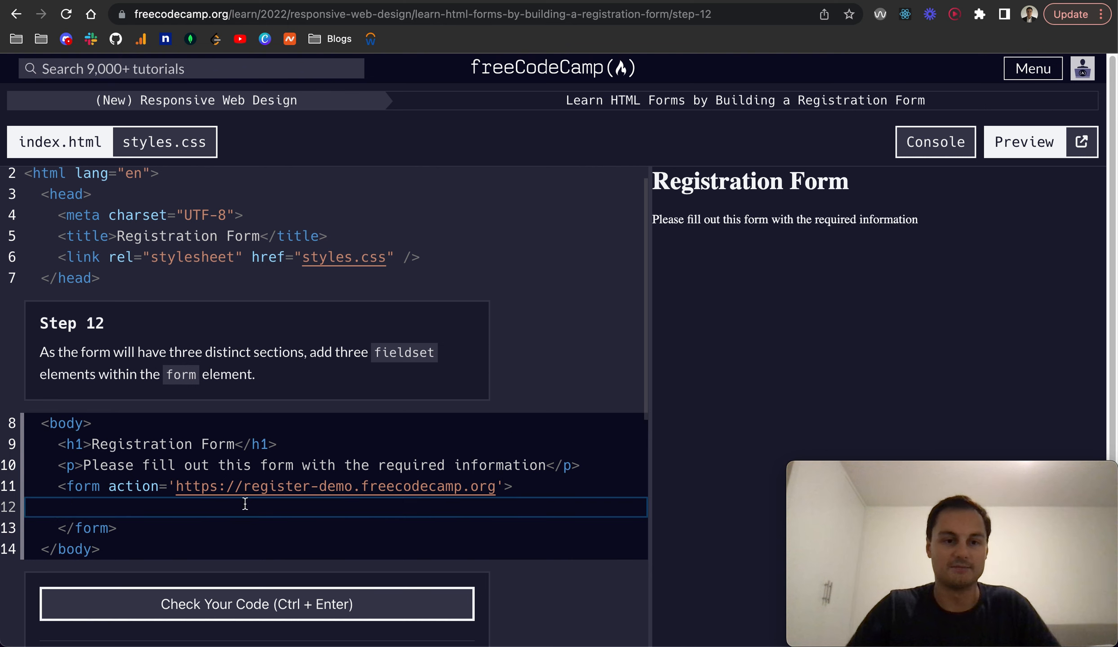
Add three empty <fieldset></fieldset> elements inside the form, then pass and submit Step 12
text(<fieldset></)
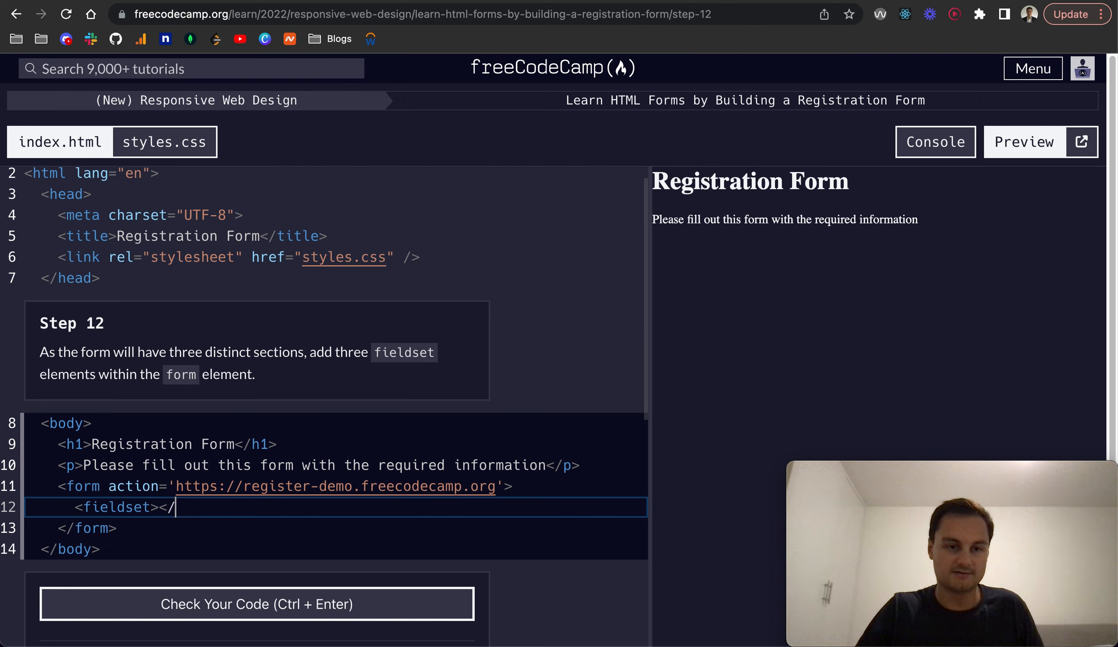
text(fieldset>)
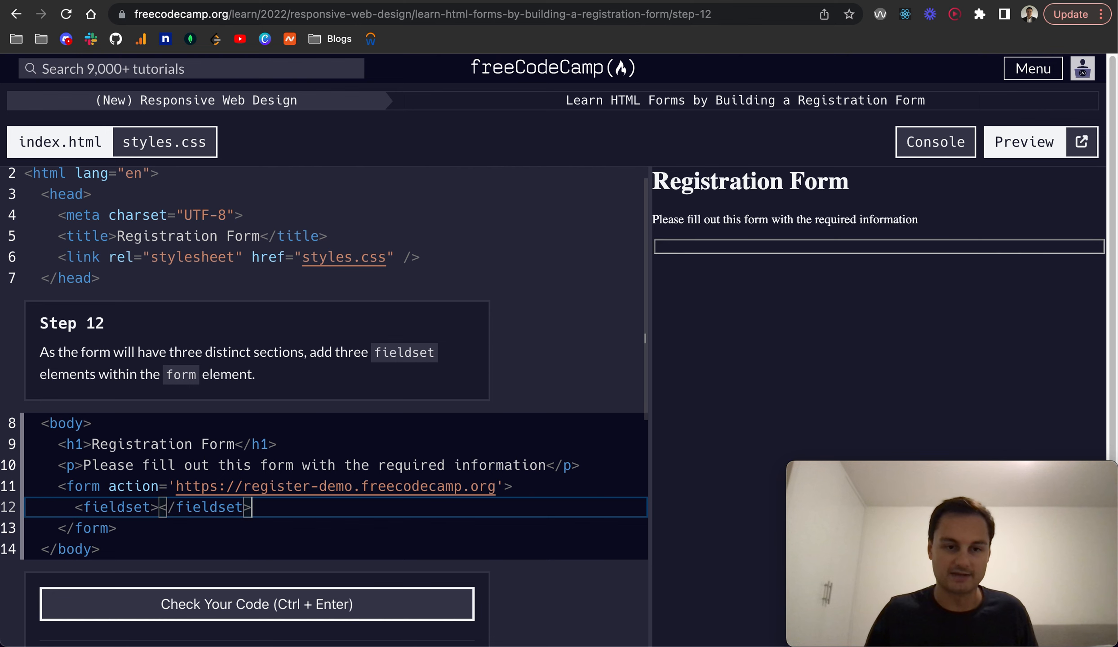
text(<fieldset></fieldset>)
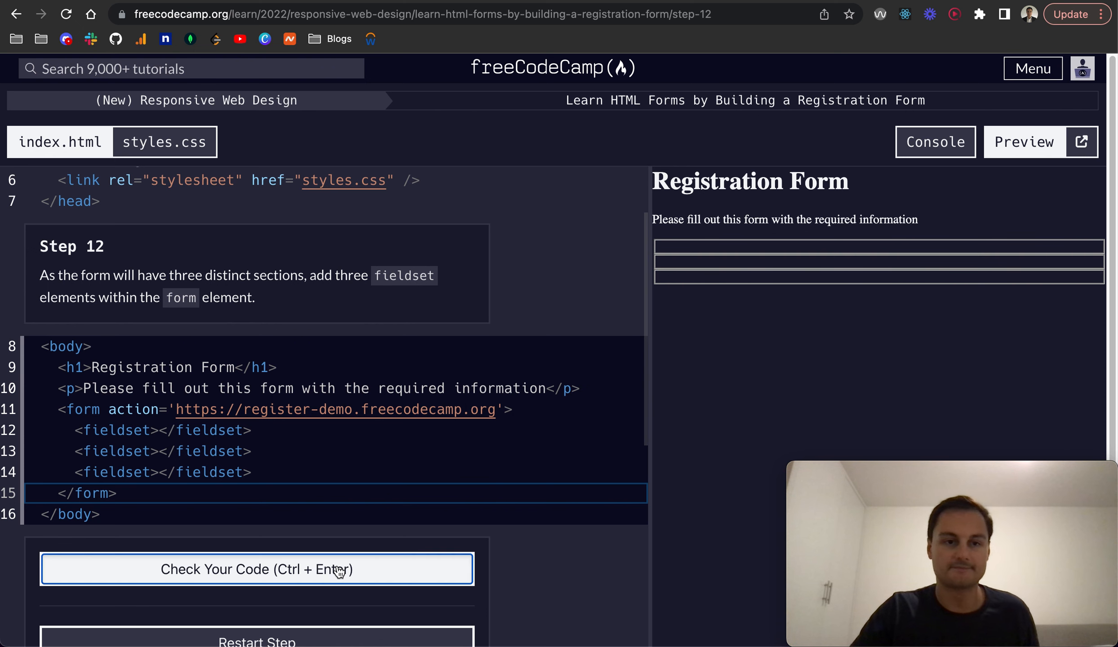
click(256, 569)
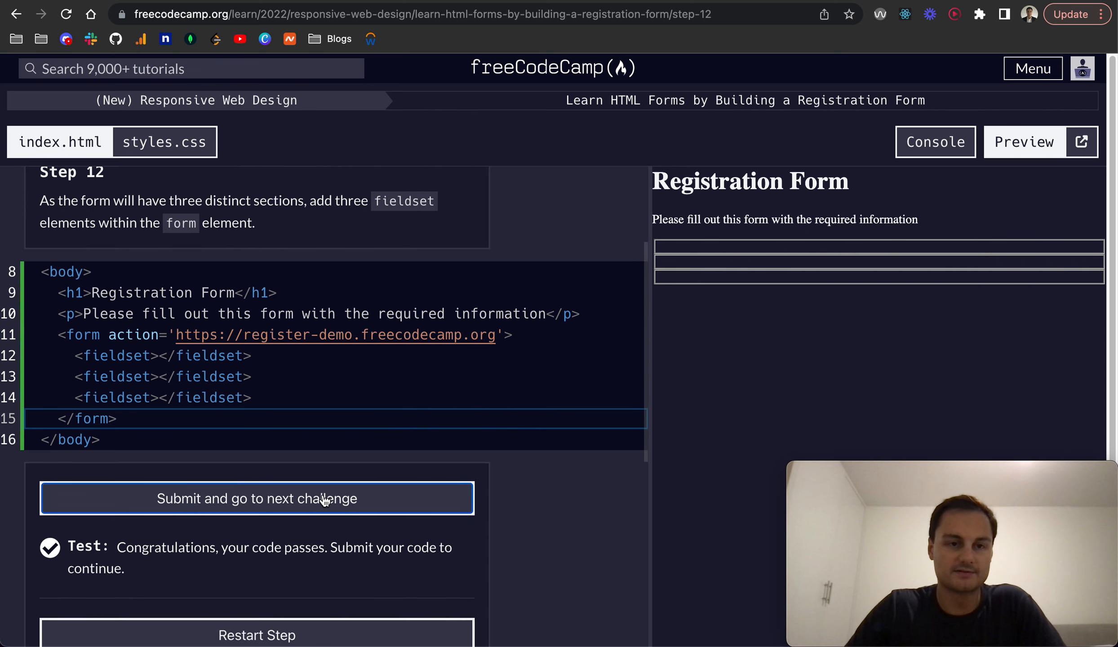
click(257, 498)
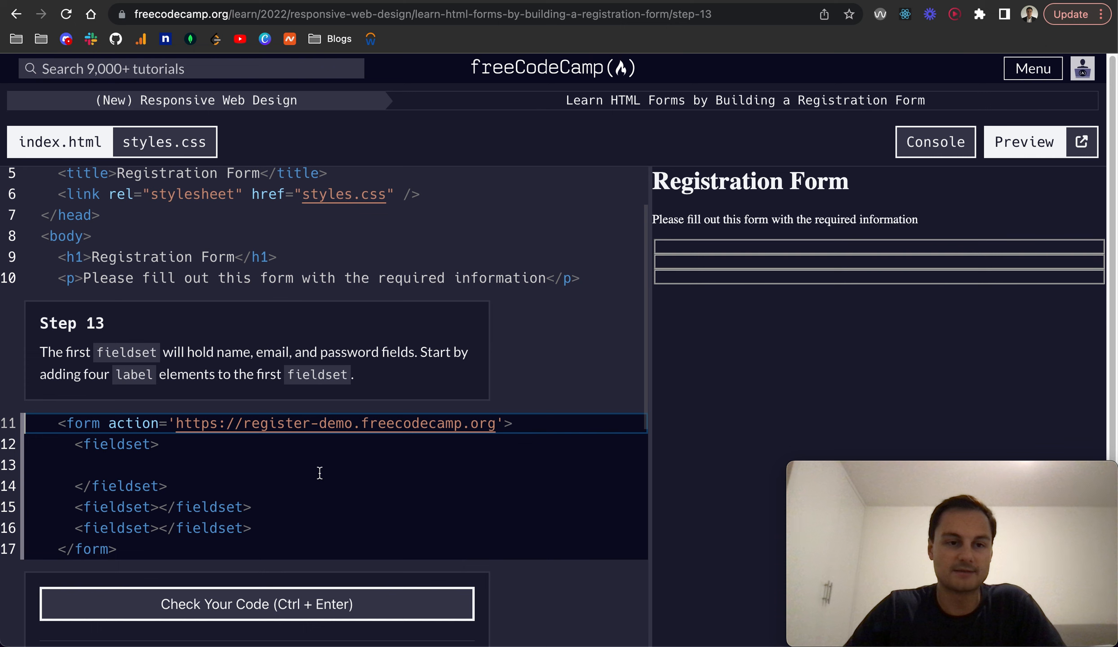
mouse_move(145, 329)
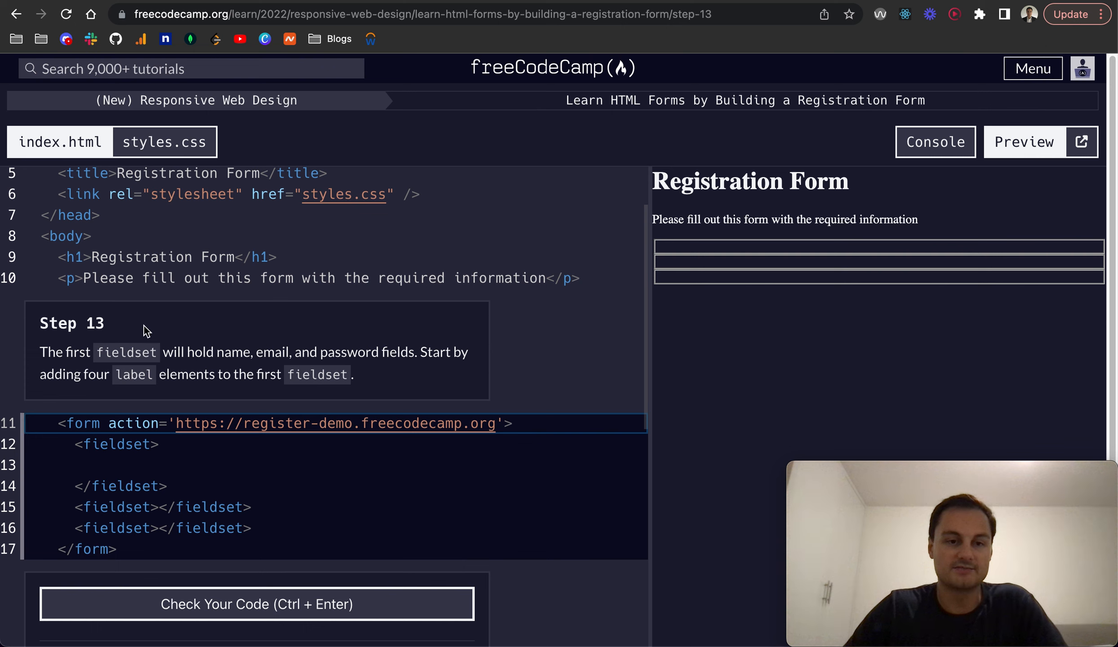
mouse_move(330, 348)
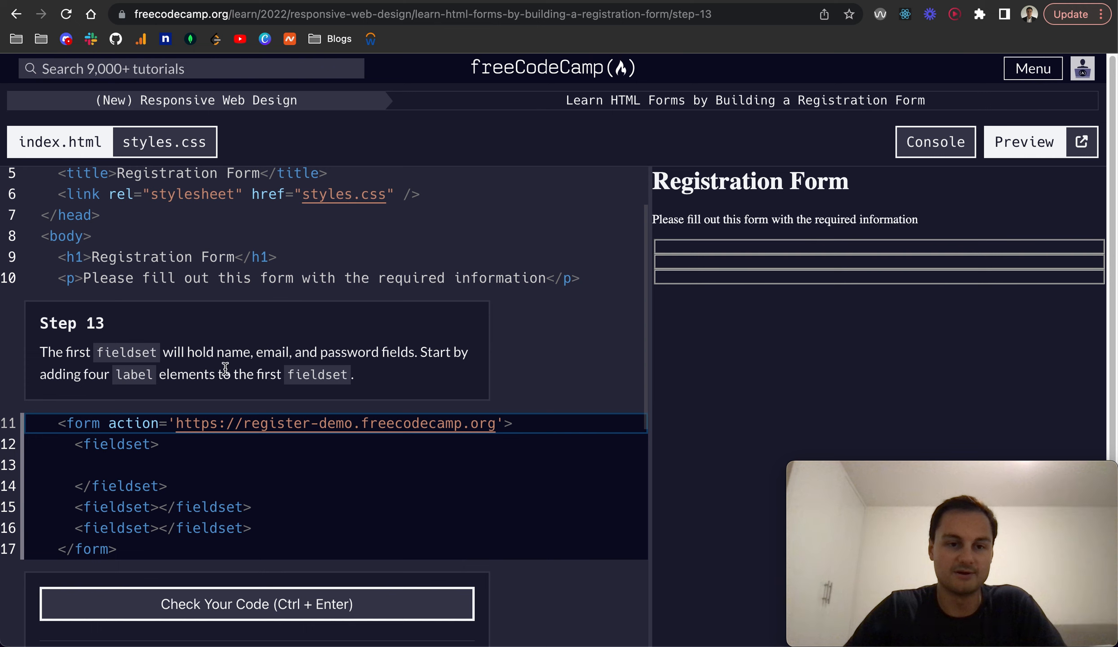
Add four empty <label></label> elements inside the first fieldset
click(168, 464)
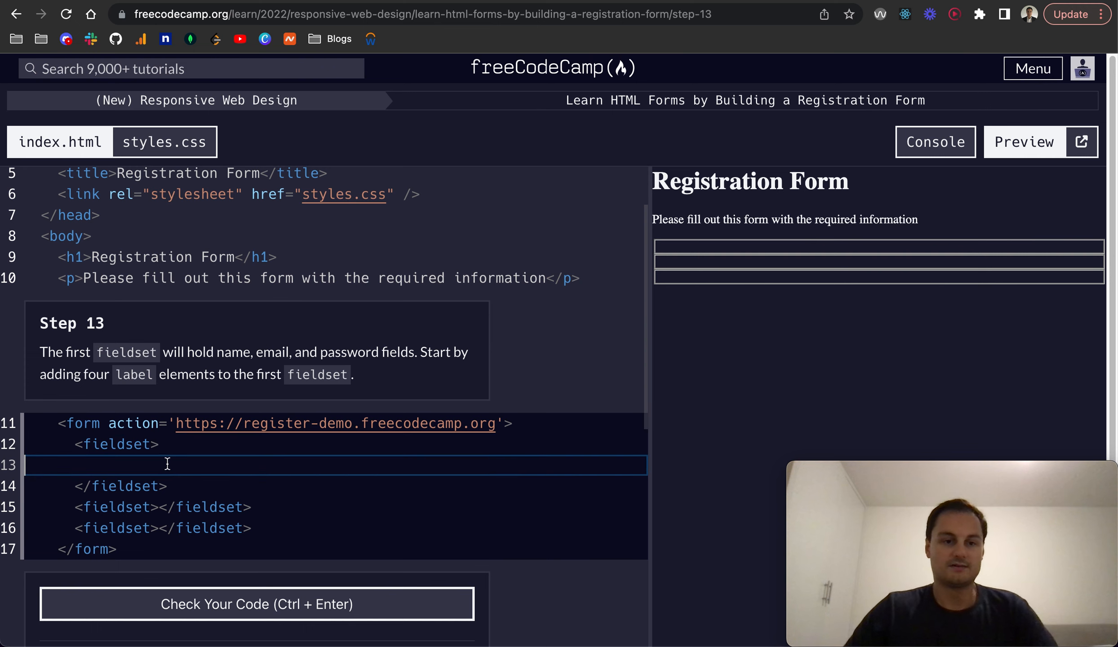
key(enter)
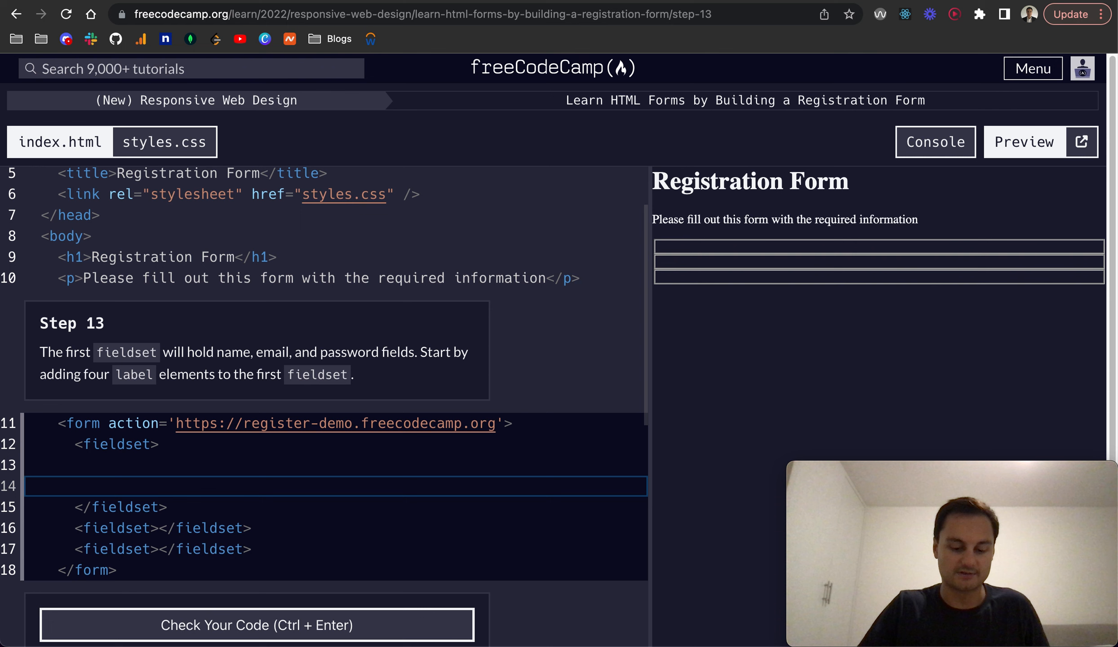
text(<label)
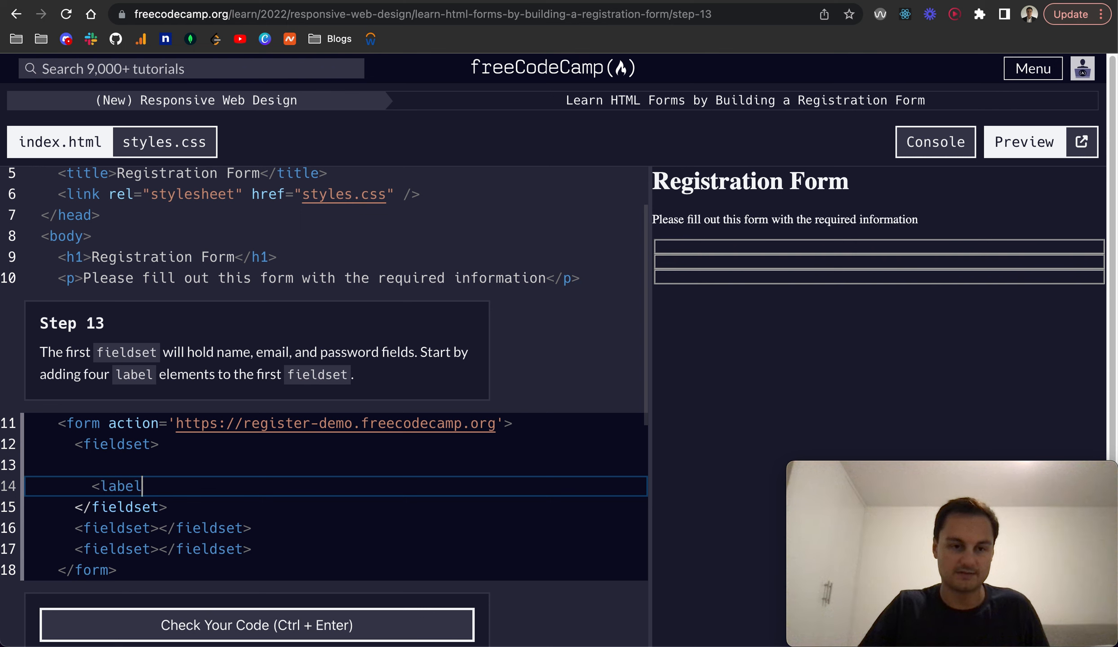
text(></label>)
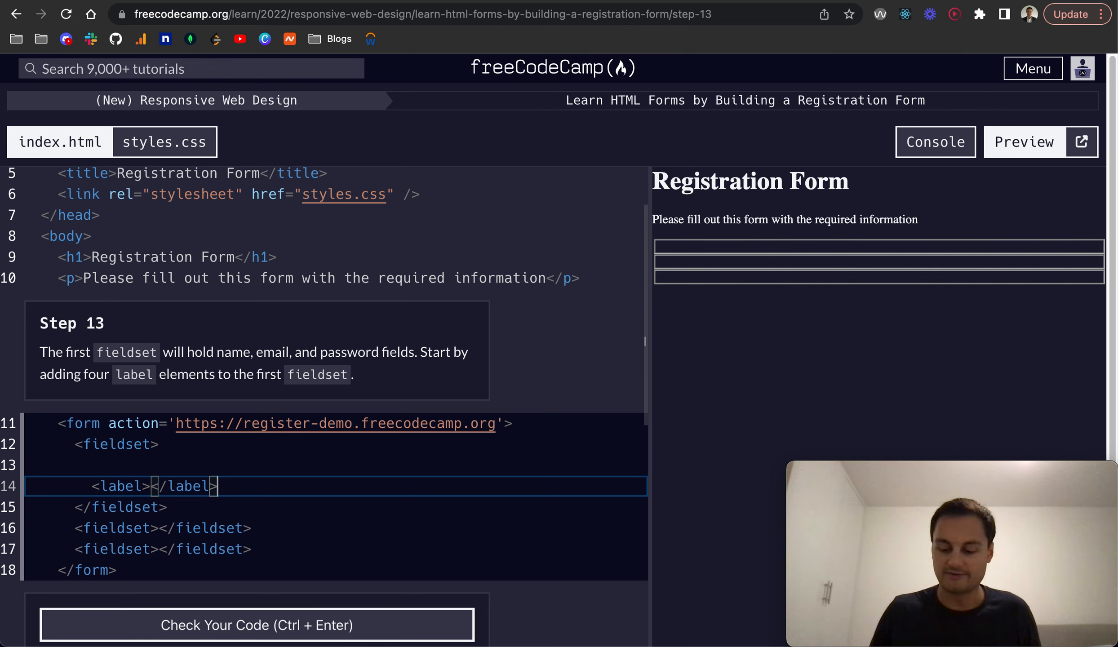
text(<label></label>)
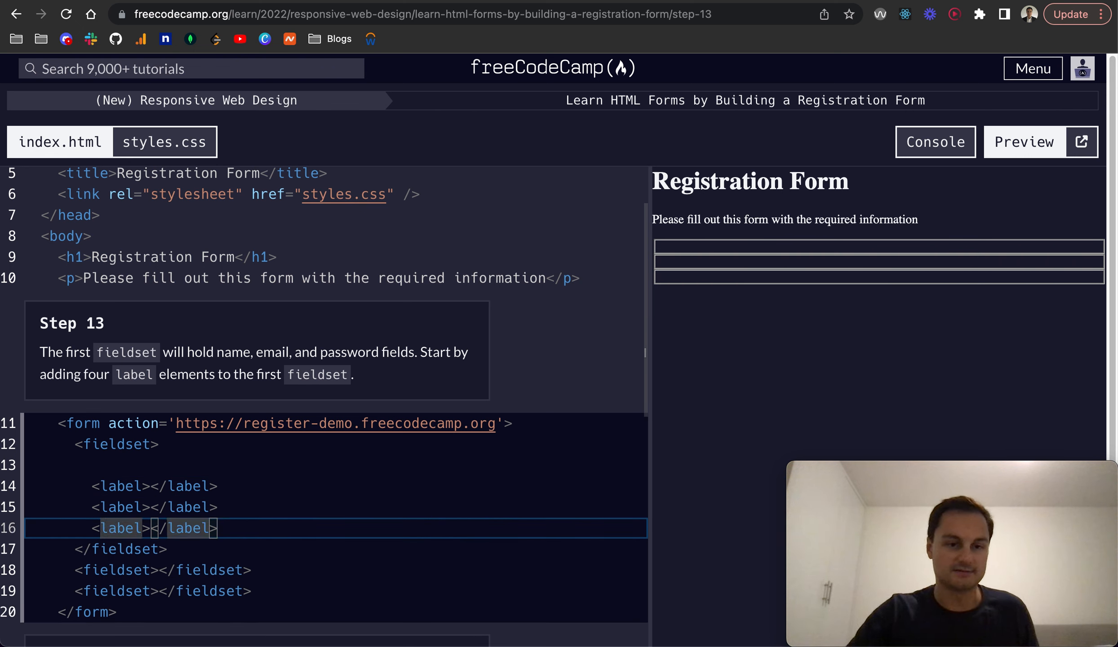
Type some text into the first label, then pass and submit Step 13
click(150, 485)
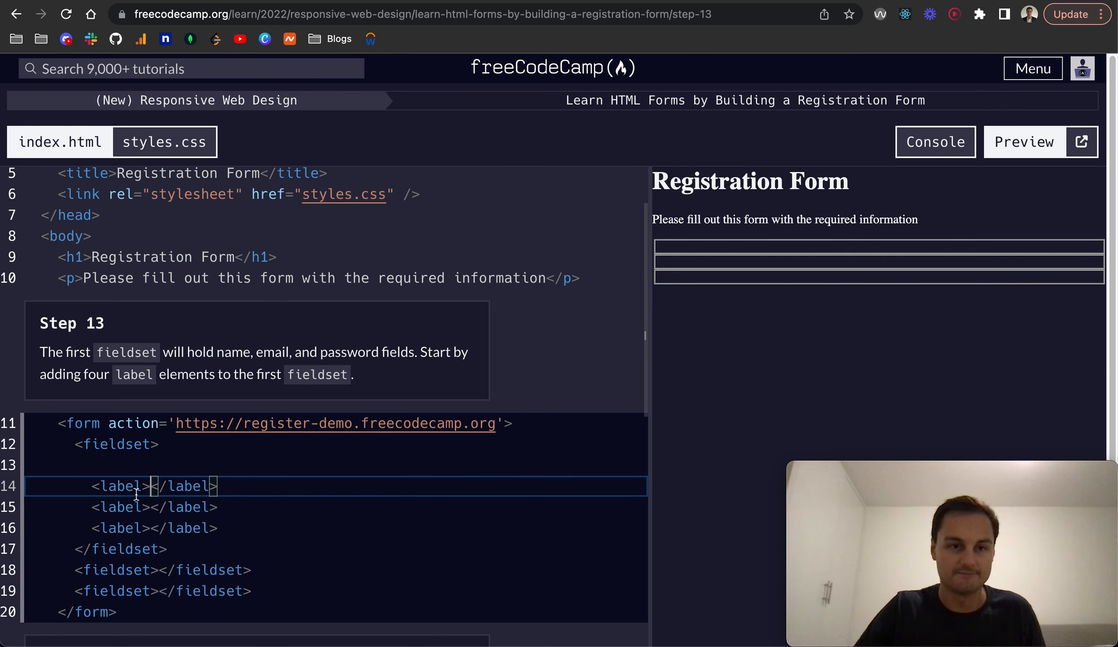
text(Nme)
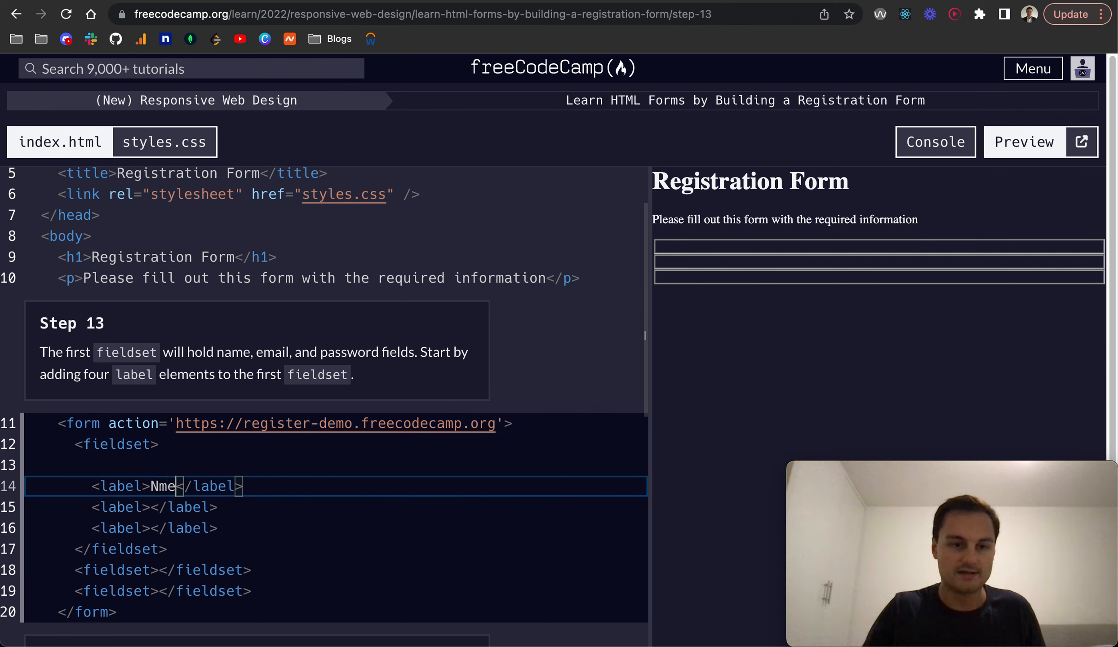
text(a)
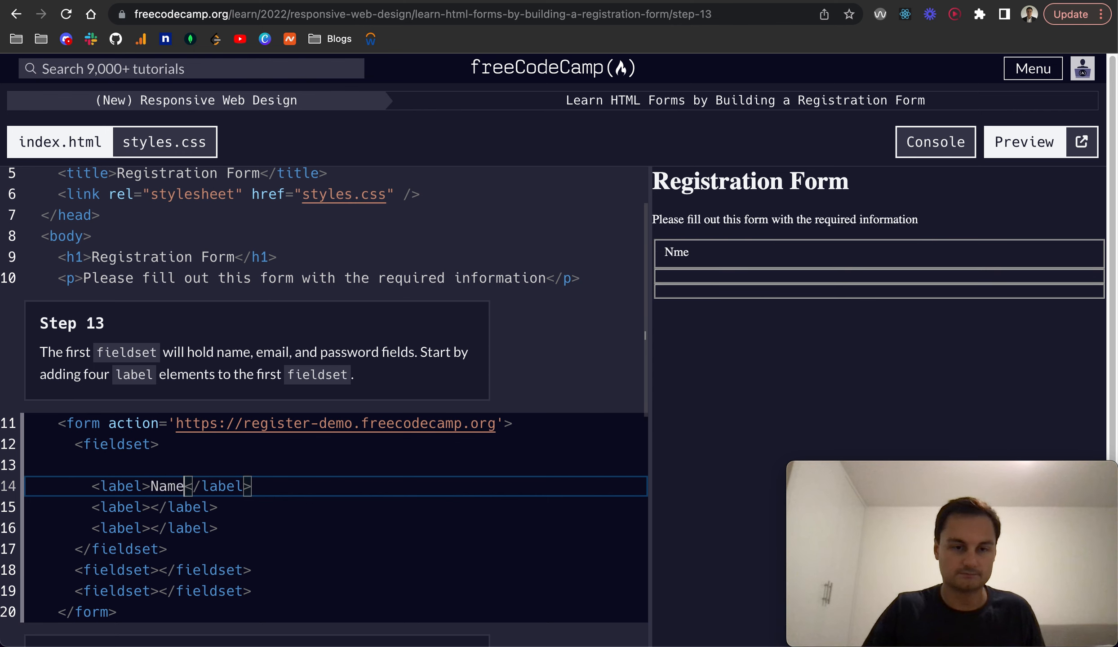
text(a)
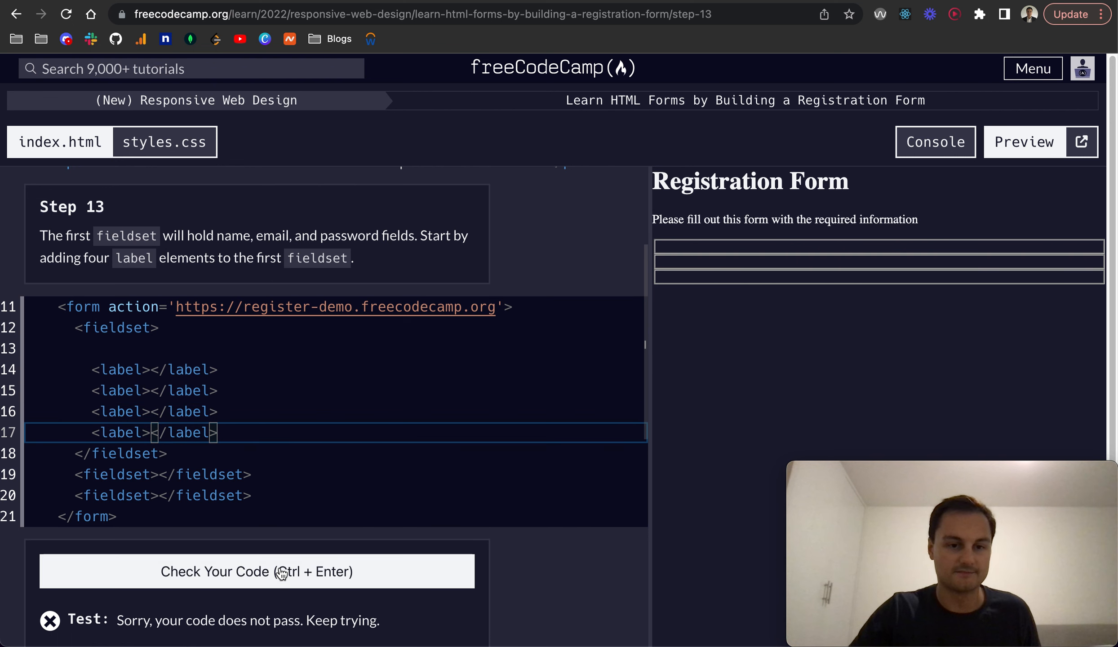
click(256, 571)
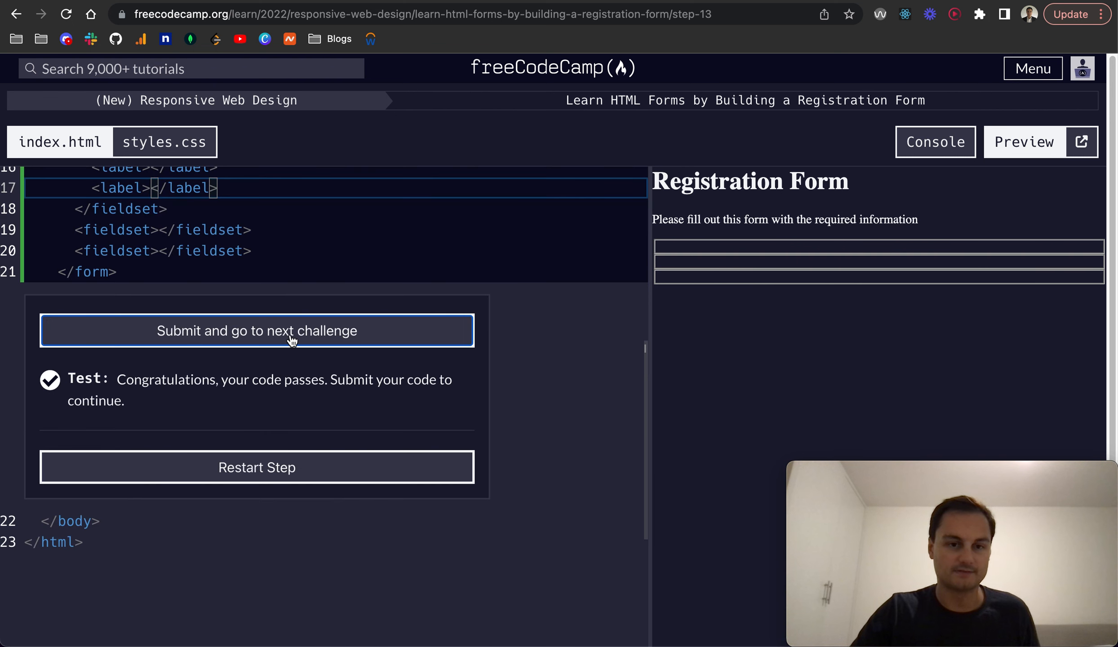
click(257, 329)
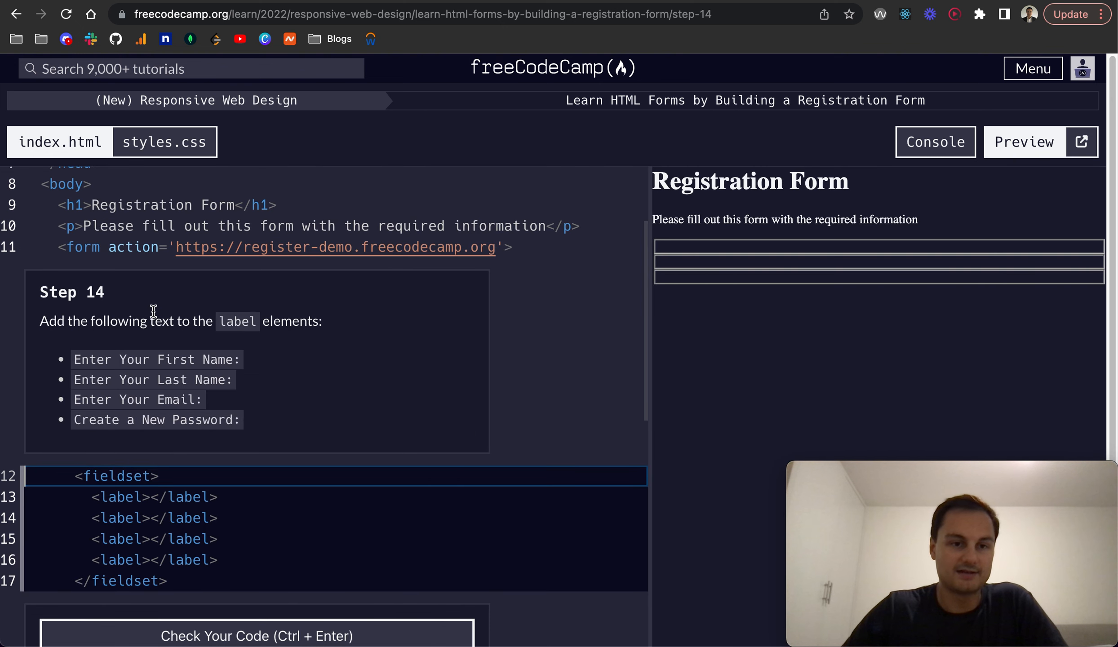
Label the fields 'Enter Your First Name:', 'Enter Your Last Name:', 'Enter Your Email:', 'Create a New Password:' and submit
scroll(down, 3)
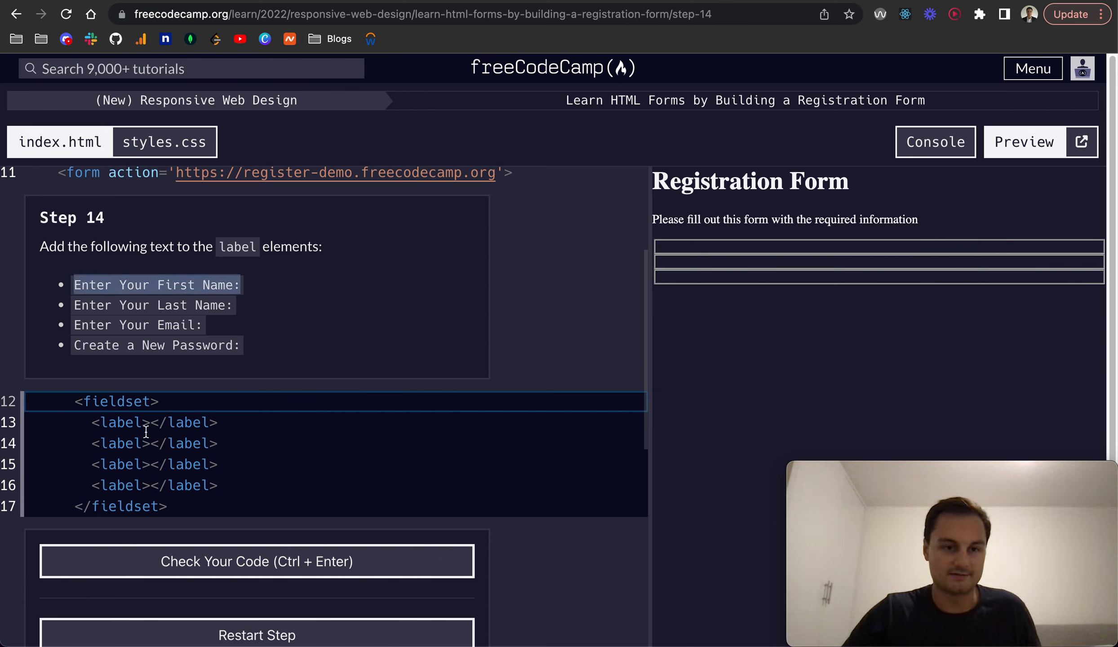
text(Enter Your First Name:)
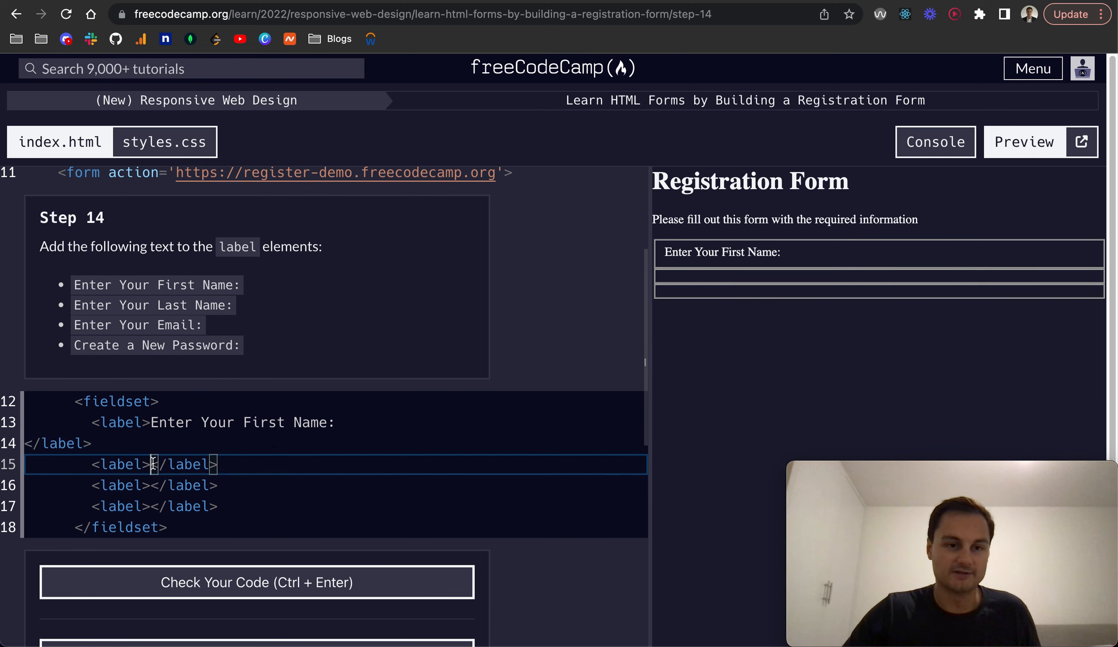
text(Enter Your Last Name:)
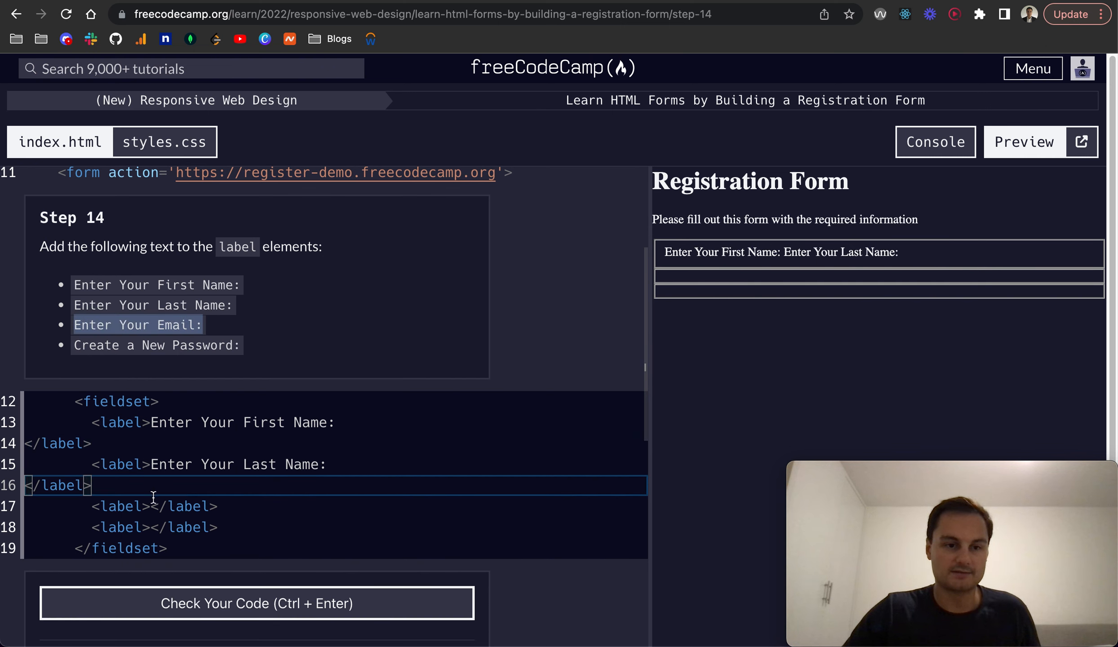
text(Enter Your Email:)
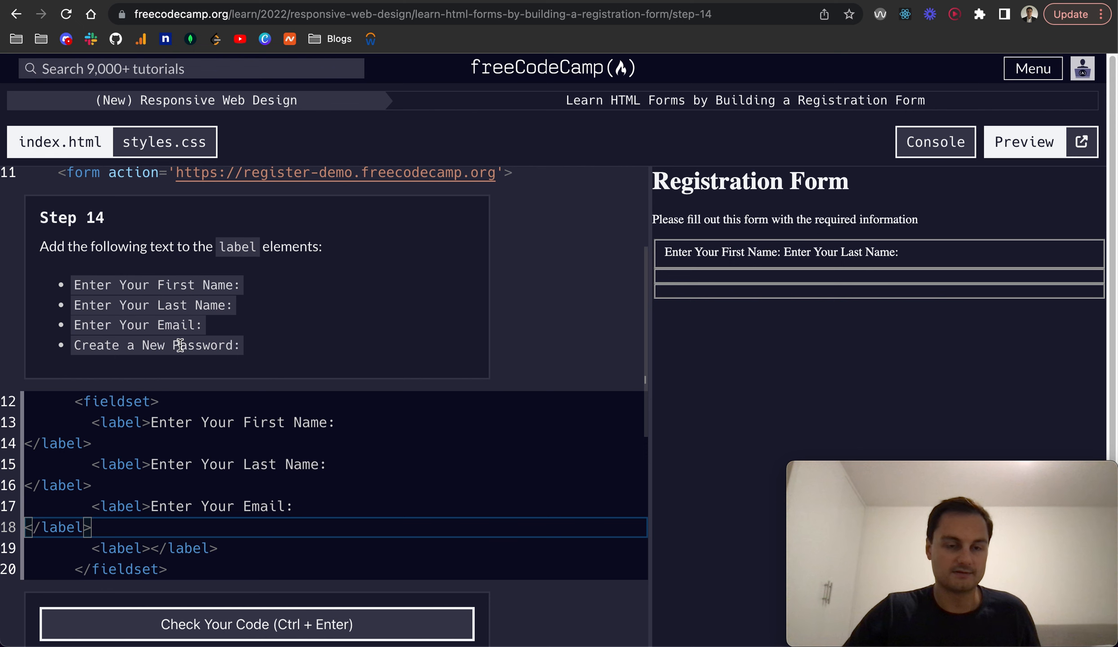
text(Create a New Password:)
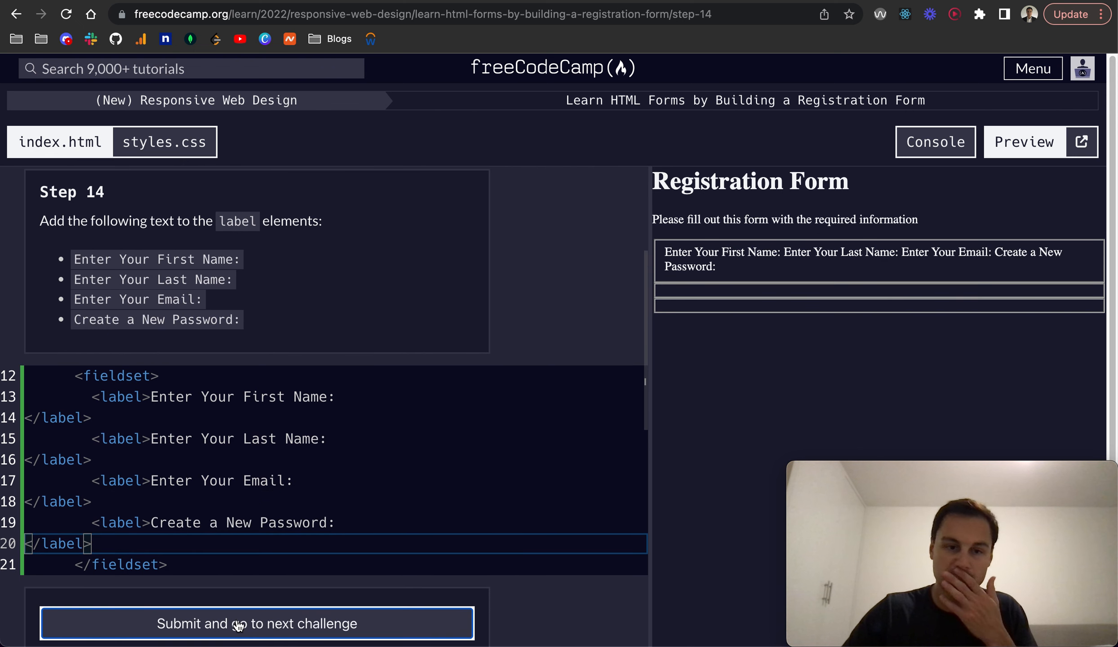
click(257, 623)
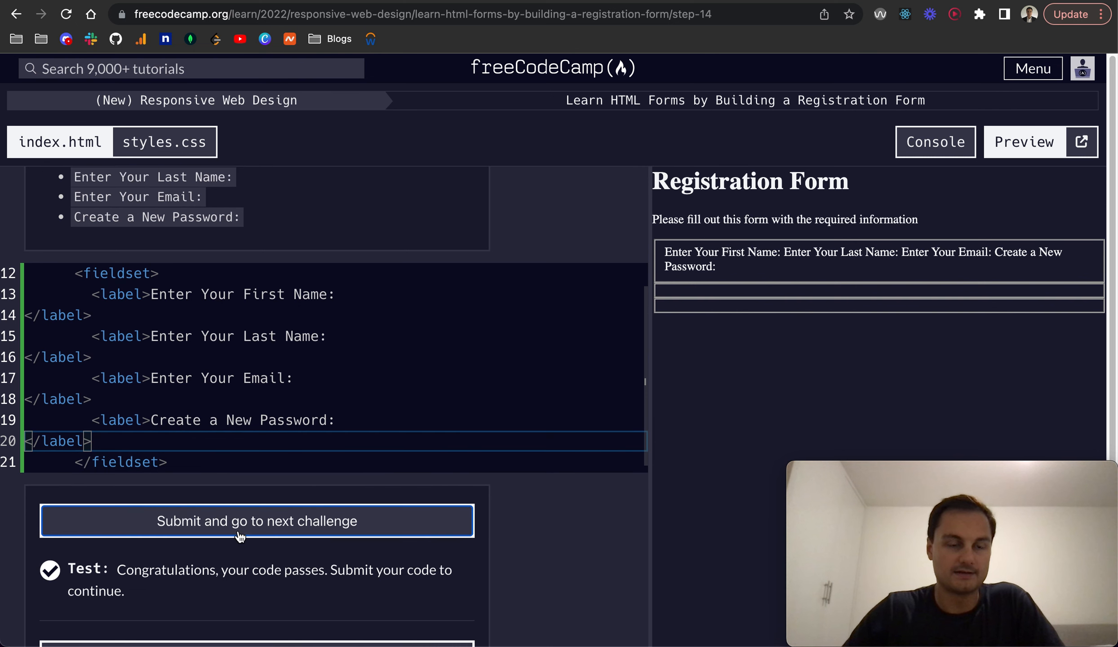
click(257, 521)
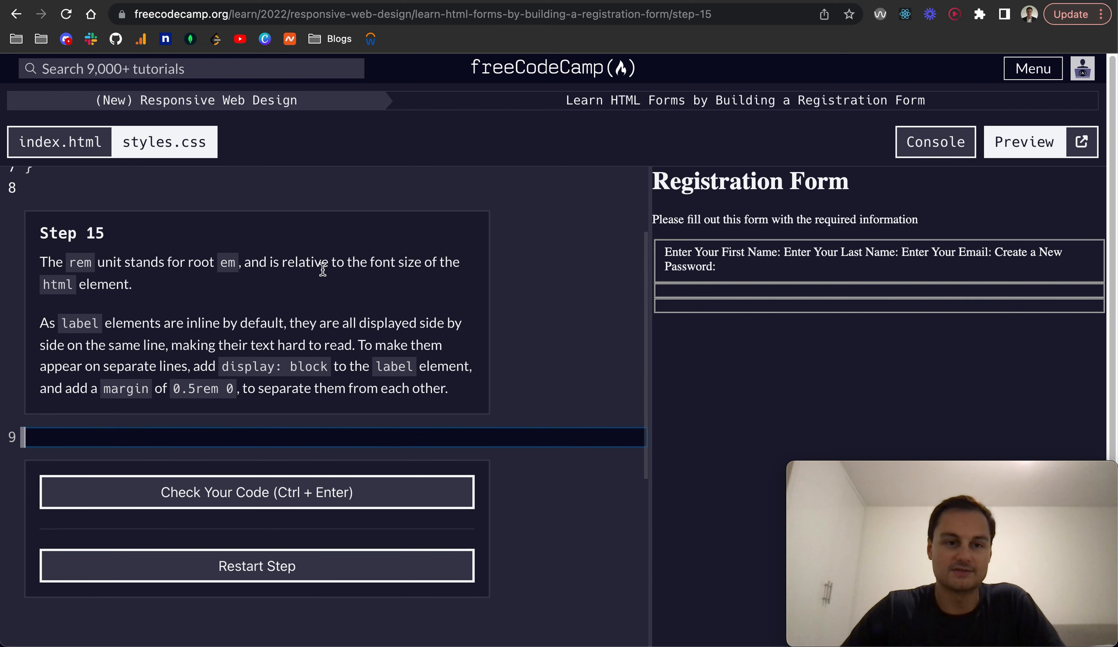
mouse_move(58, 287)
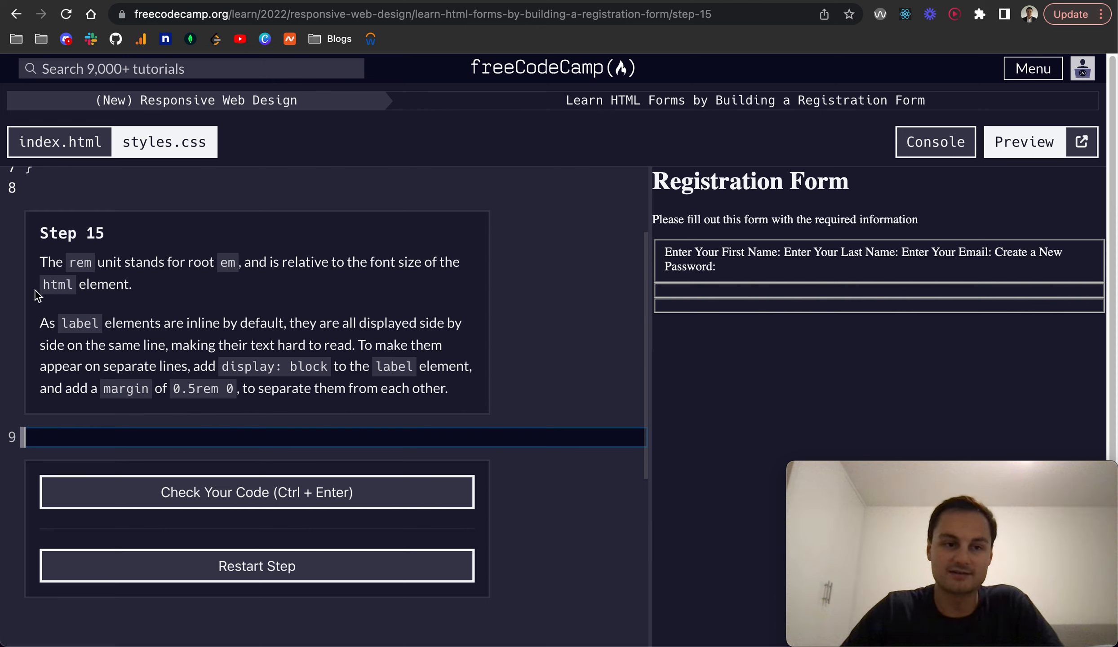
Add label { display: block; margin: 0.5rem 0; } to styles.css, then pass and submit Step 15
double_click(57, 285)
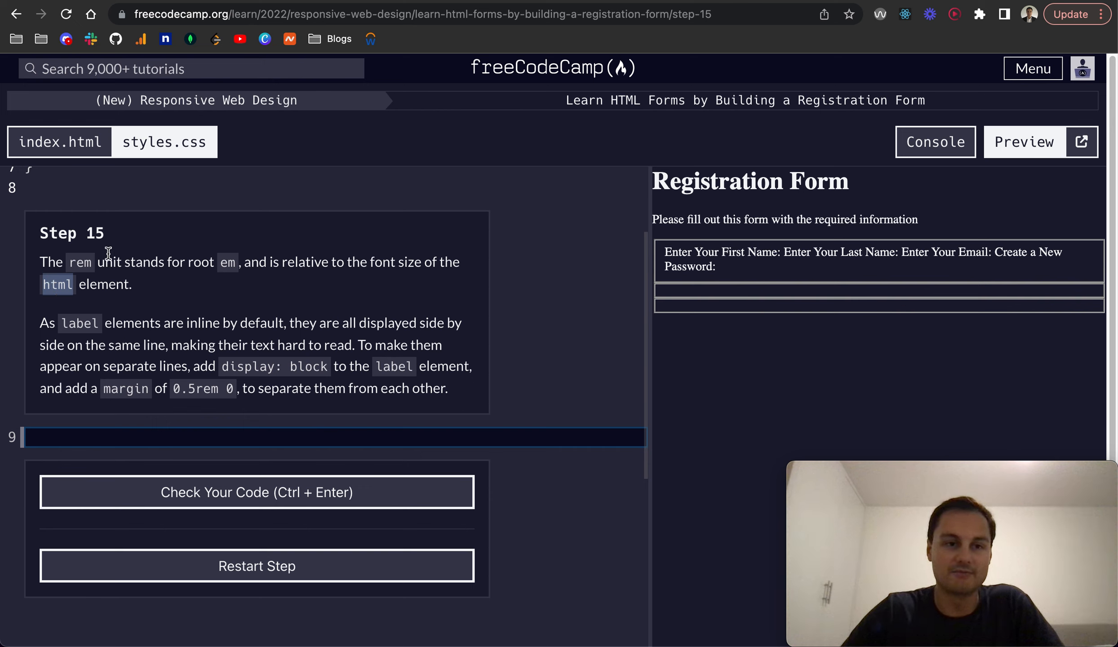
mouse_move(98, 256)
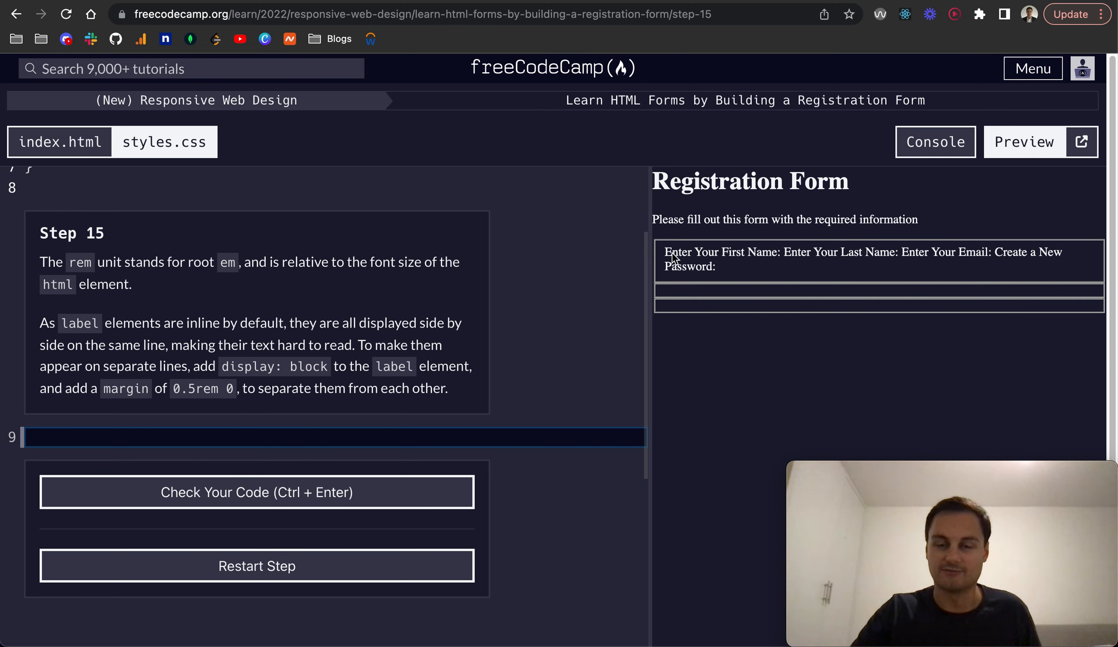
mouse_move(81, 496)
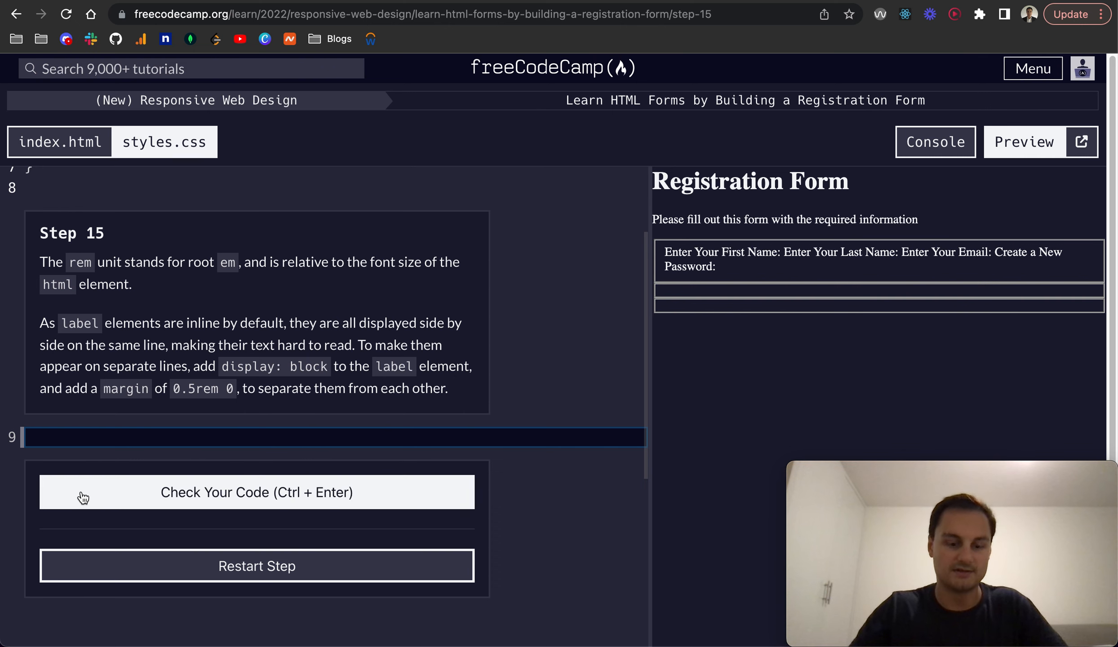
text(label {})
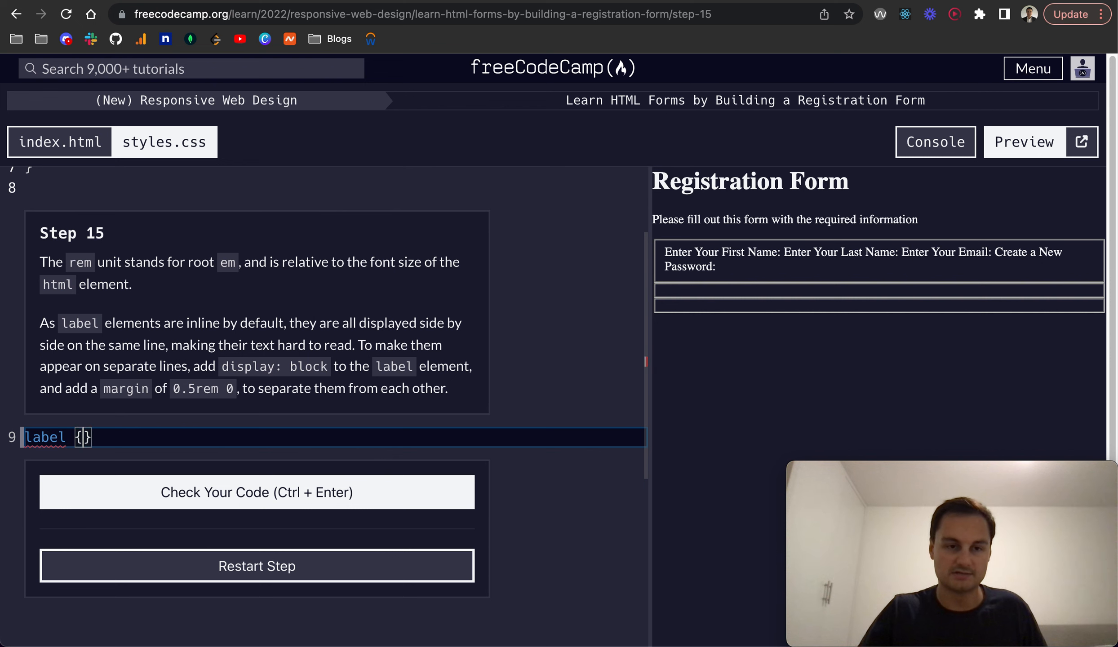
text(display: bl)
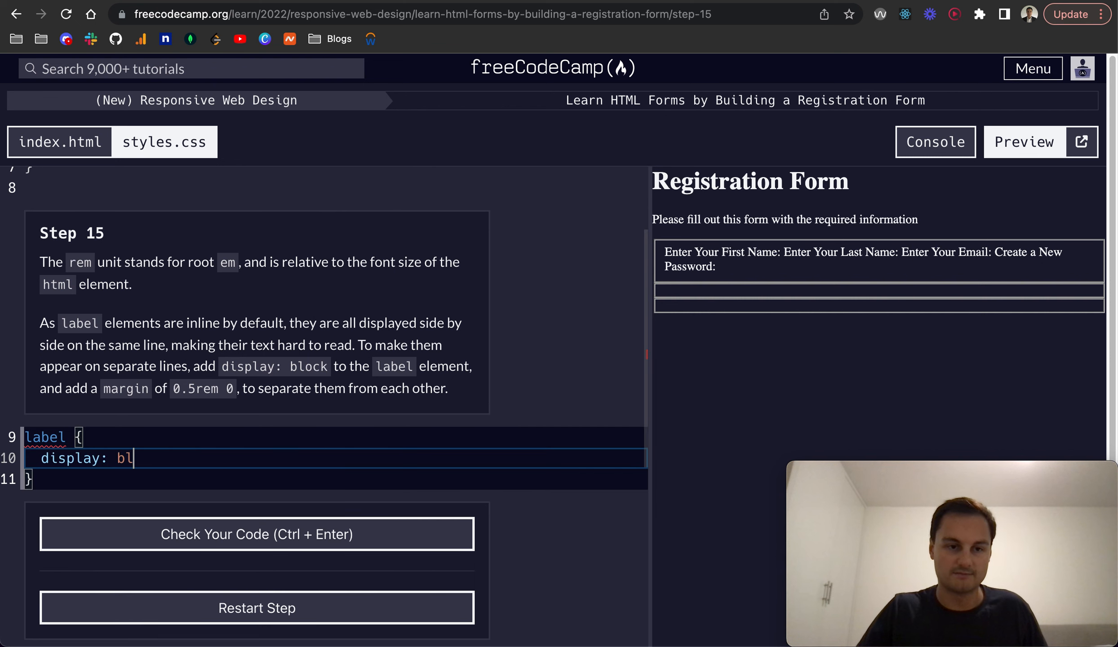
text(ock;)
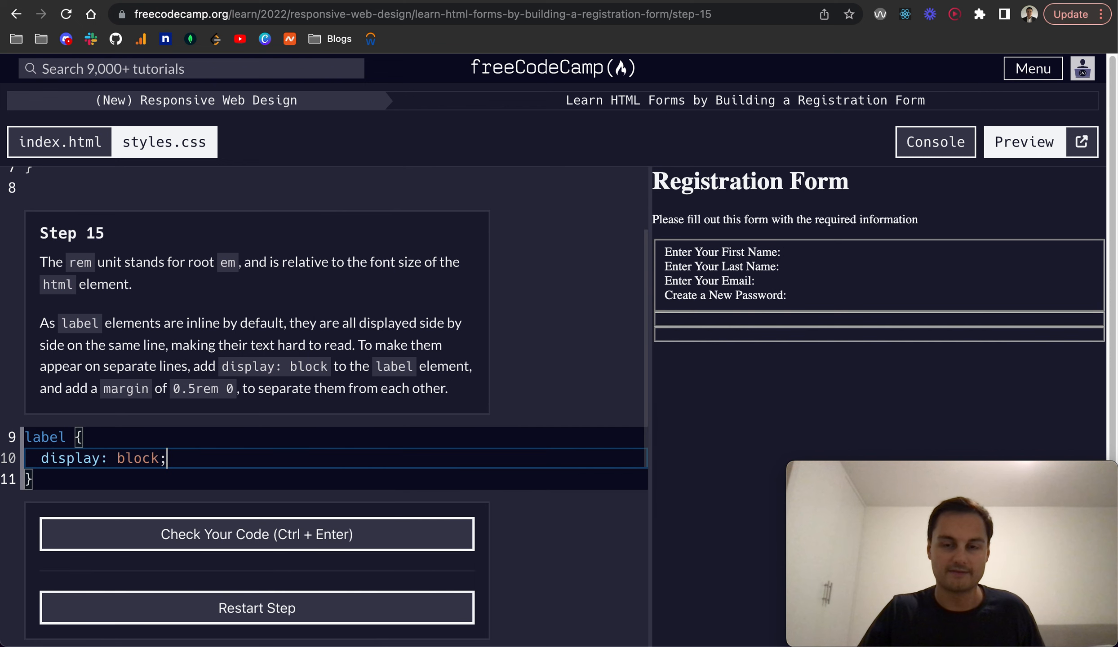
text(margi)
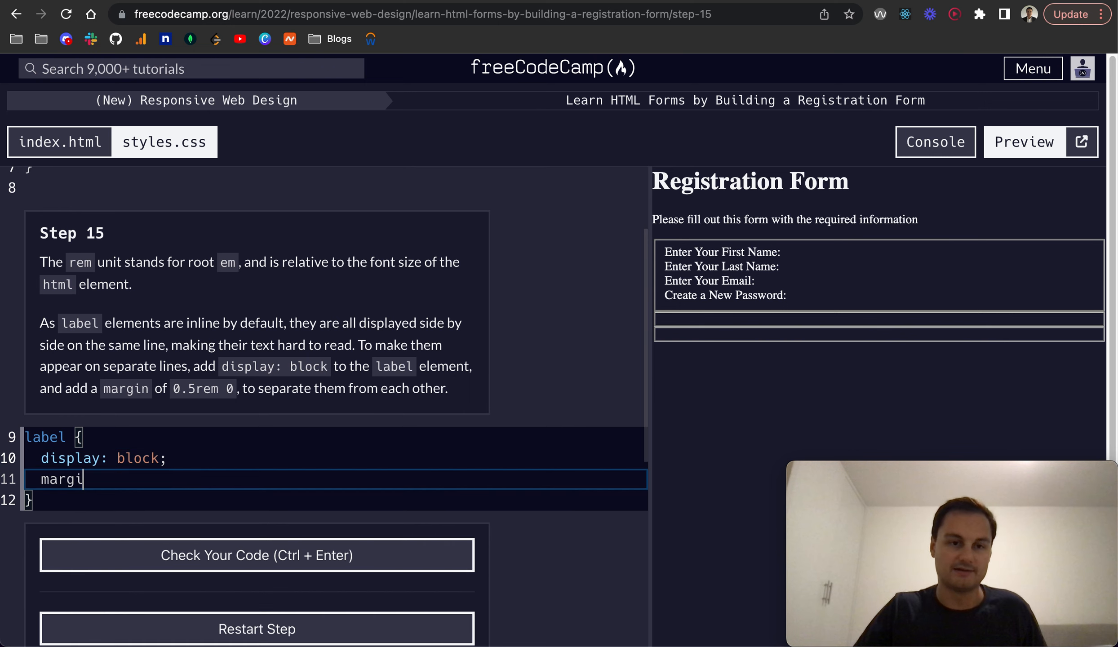
text(n: 0.5rem)
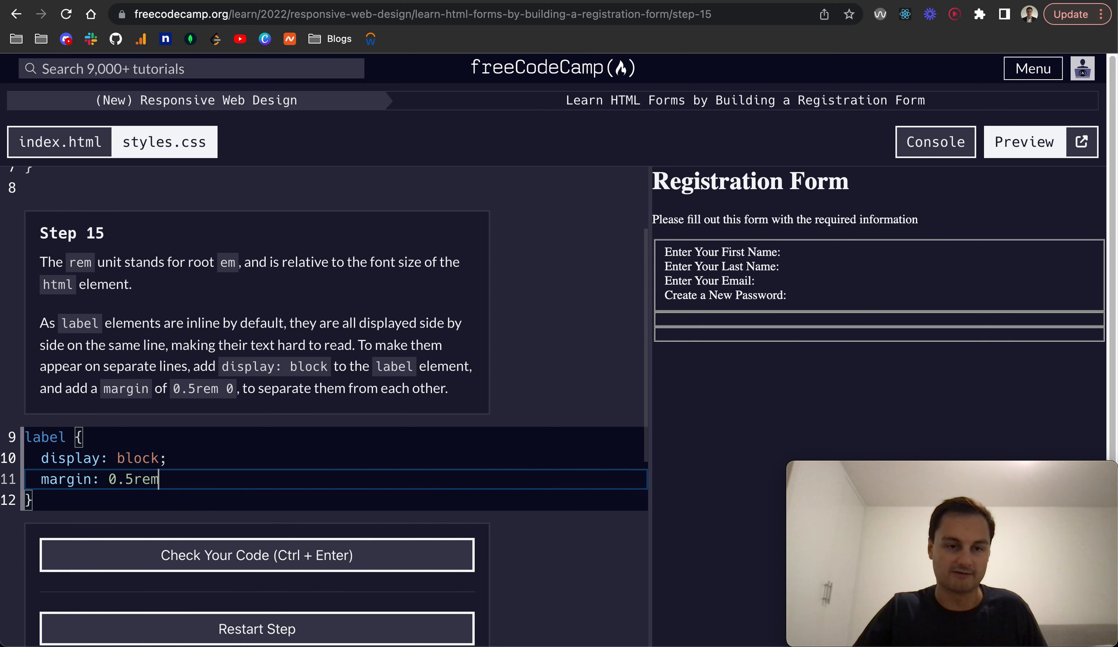
text(0;)
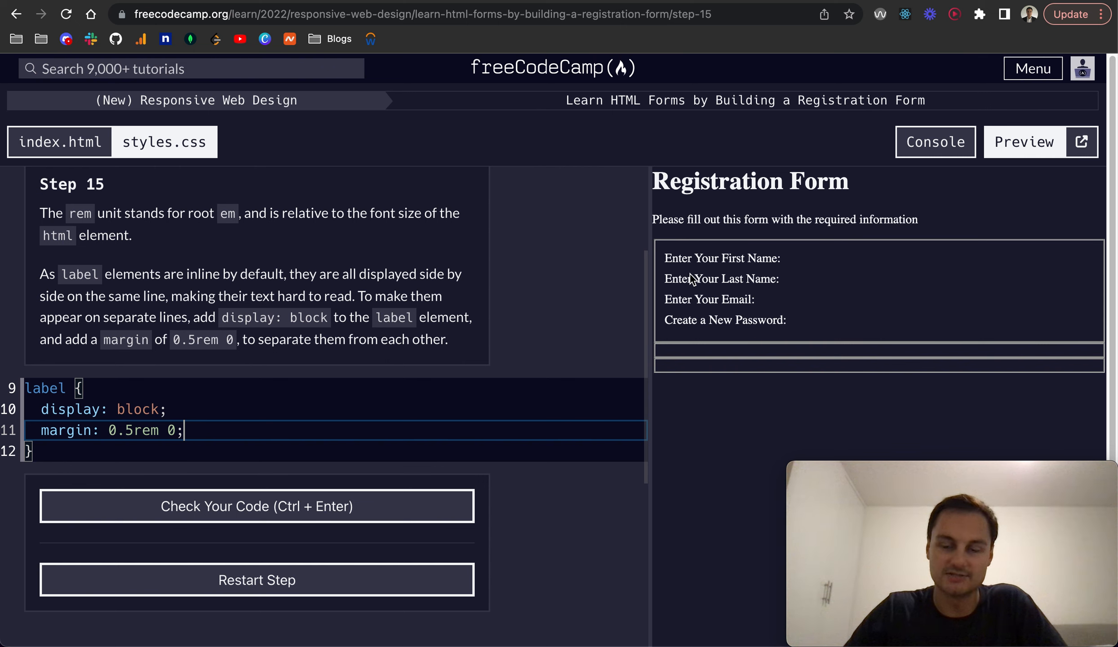
mouse_move(381, 506)
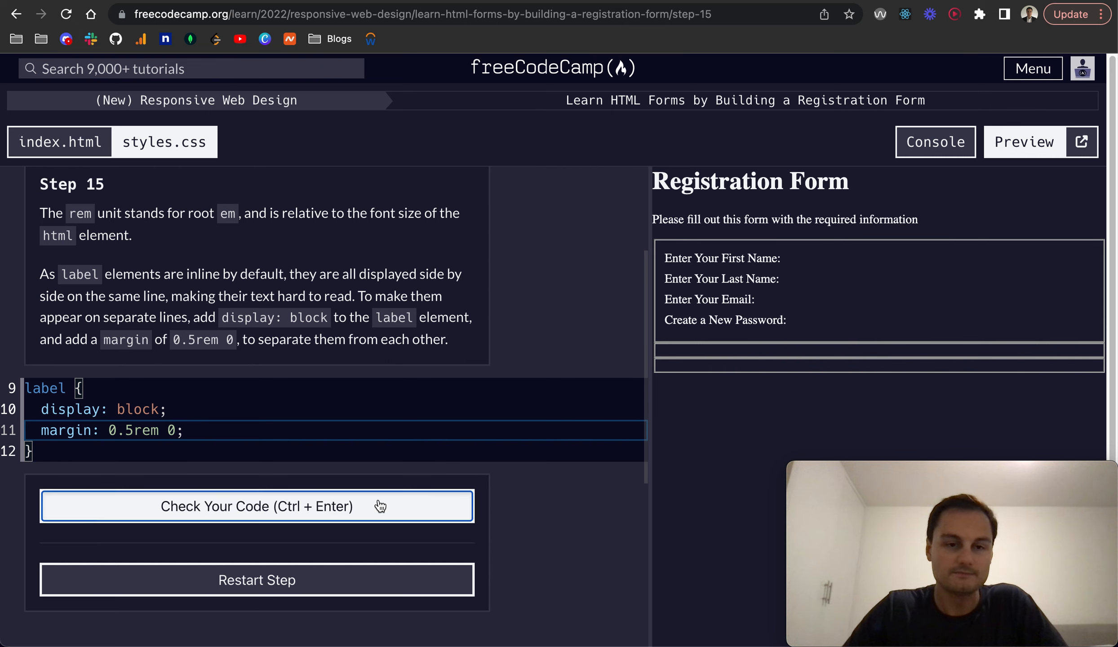
click(255, 506)
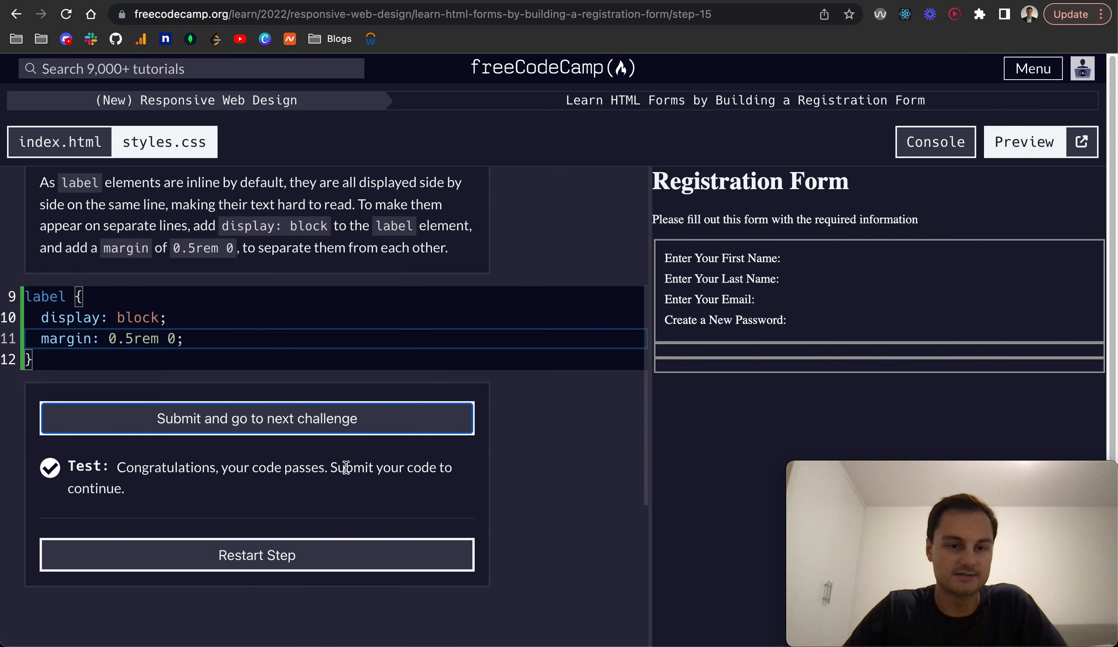
click(257, 419)
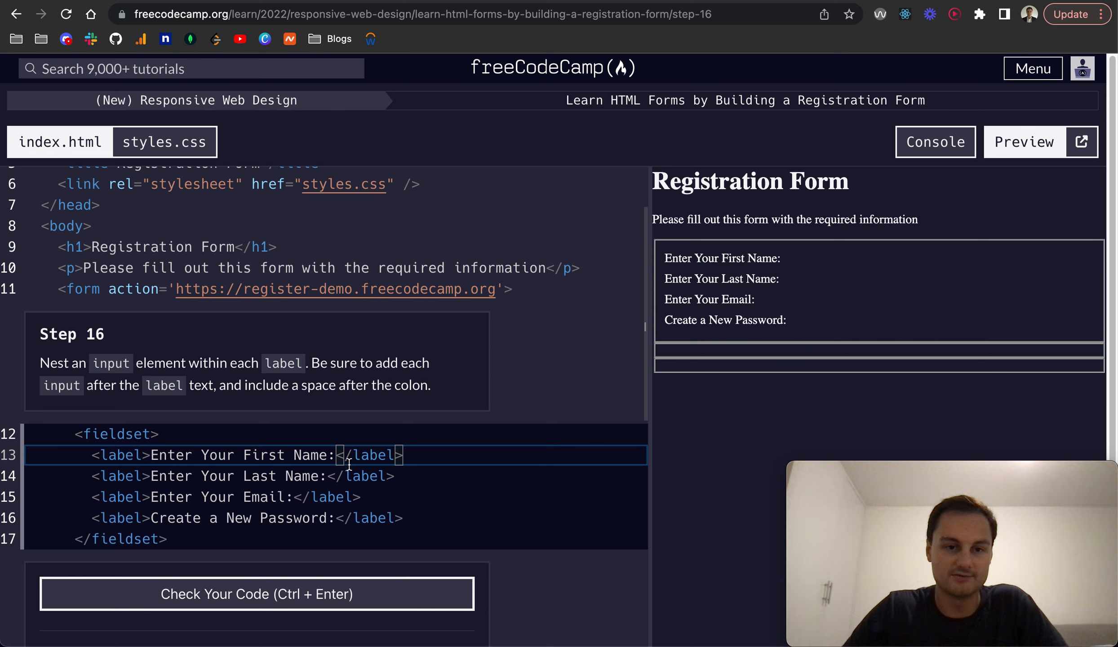
Insert an <input /> after the label text and check the Step 16 code
key(Enter)
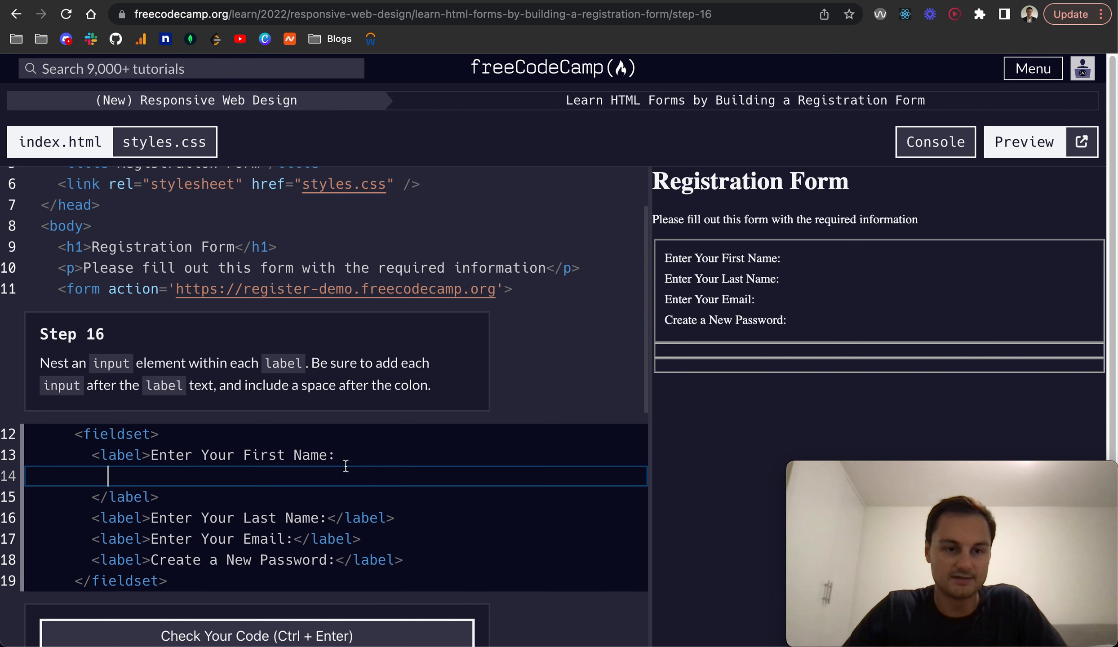
mouse_move(201, 474)
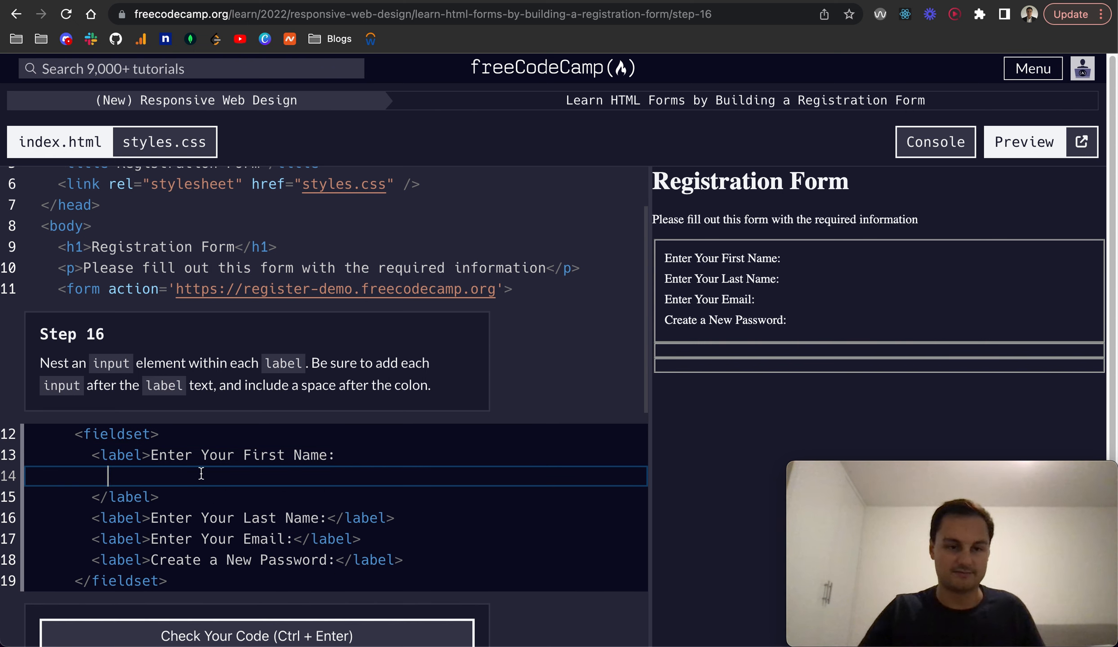
text(<input />)
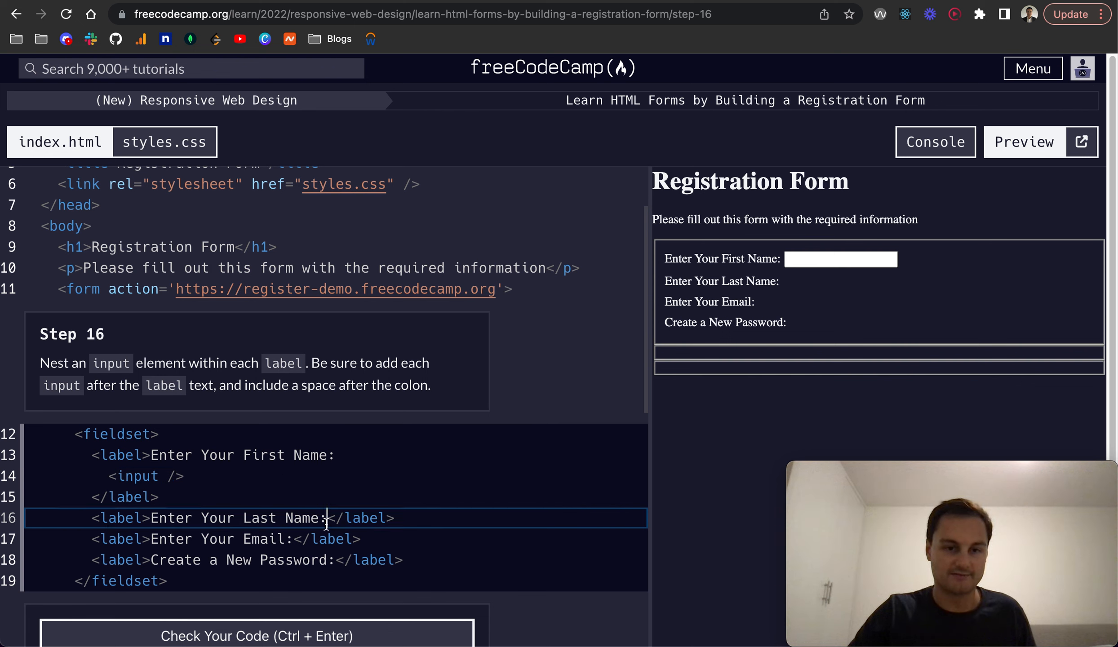
text(<input />)
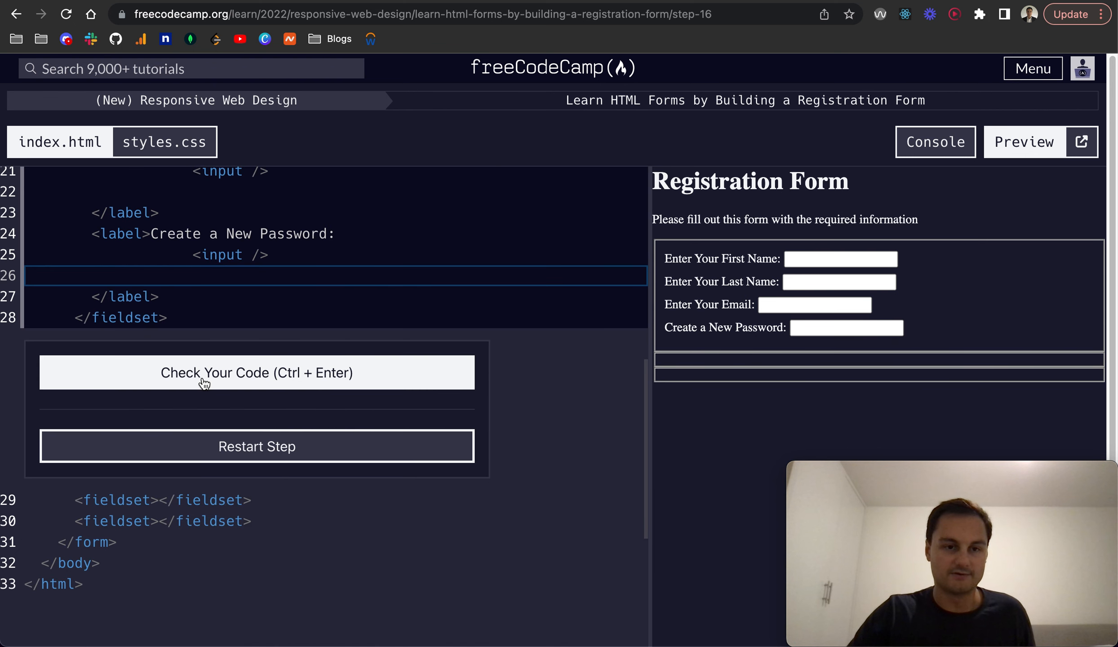
click(256, 372)
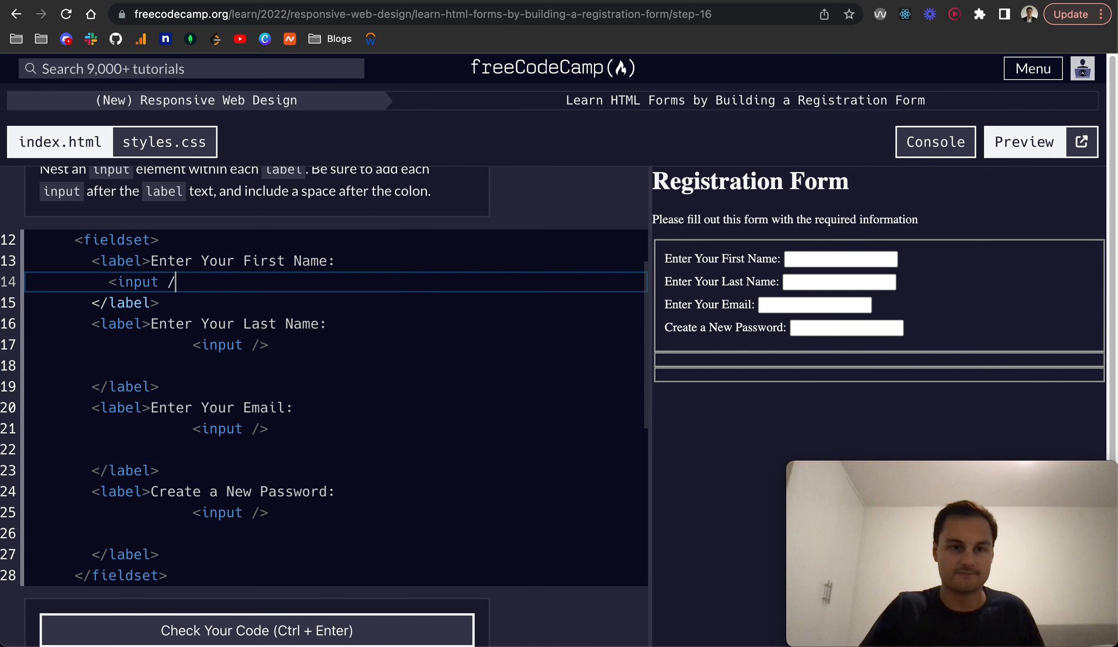
Rewrite the inputs as <input></input> tags and run the Step 16 tests three times
text(></in)
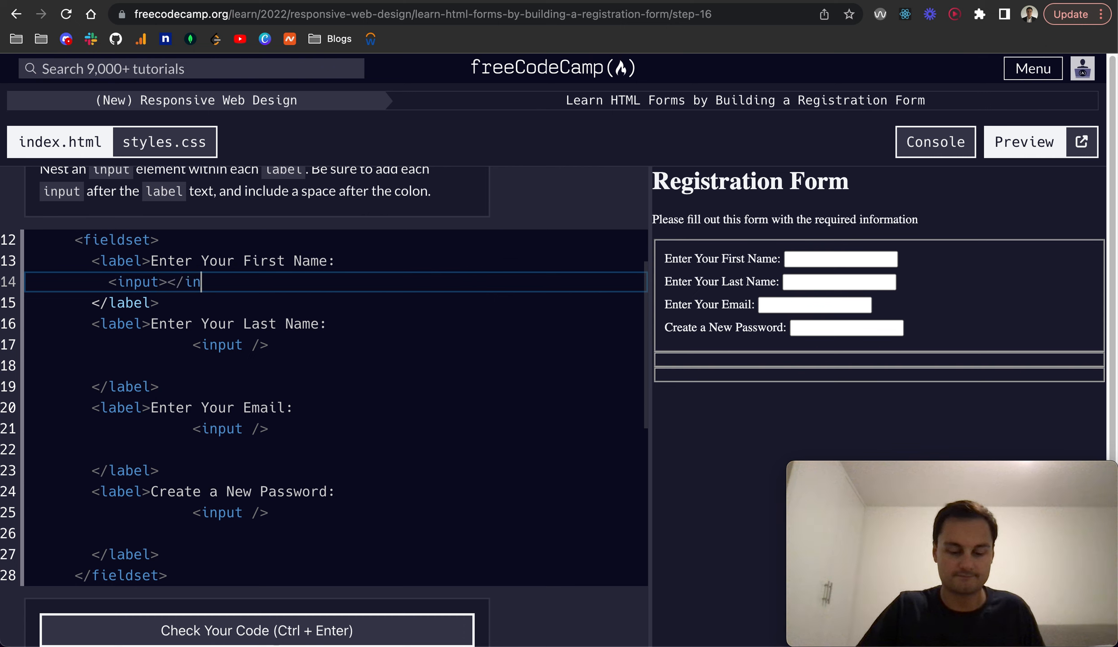
text(put>)
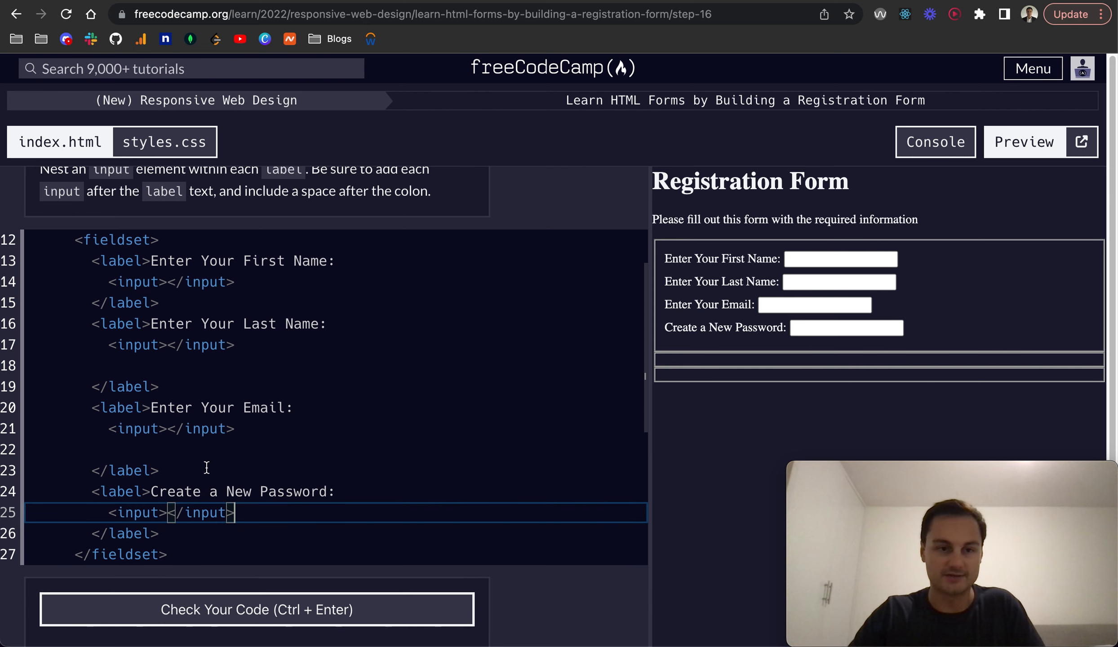
click(256, 567)
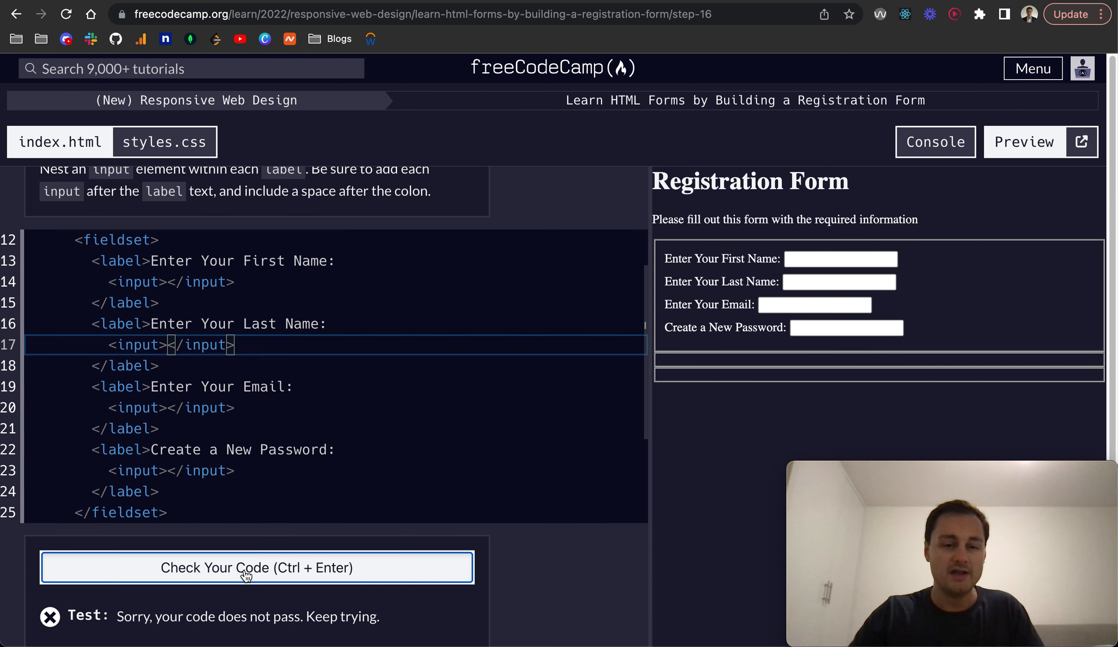
click(256, 567)
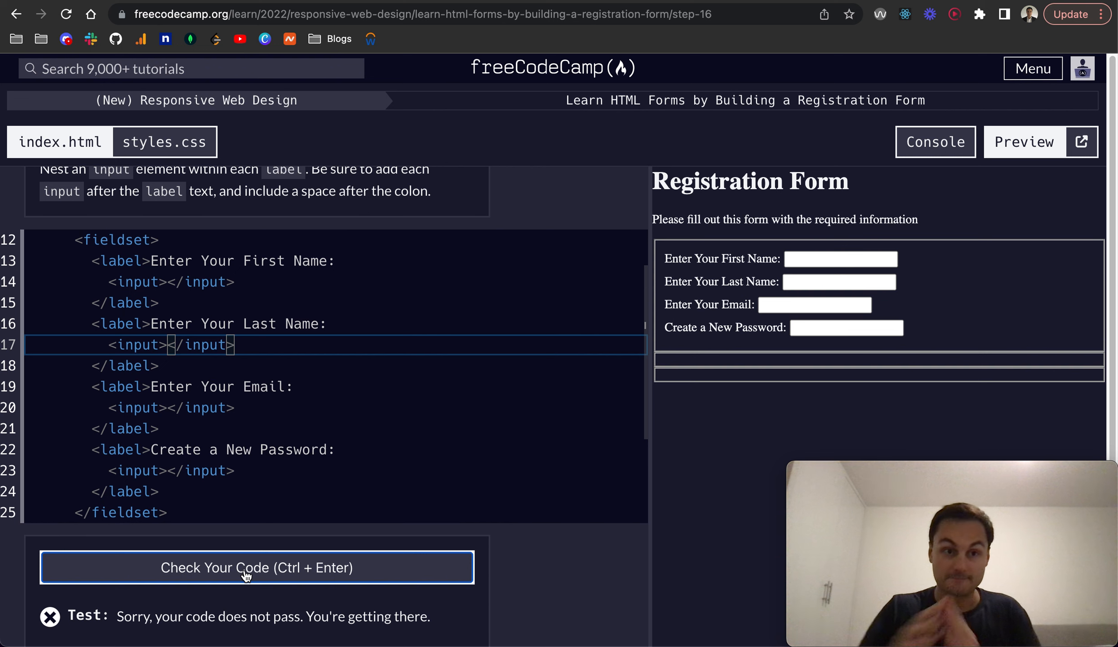
click(256, 567)
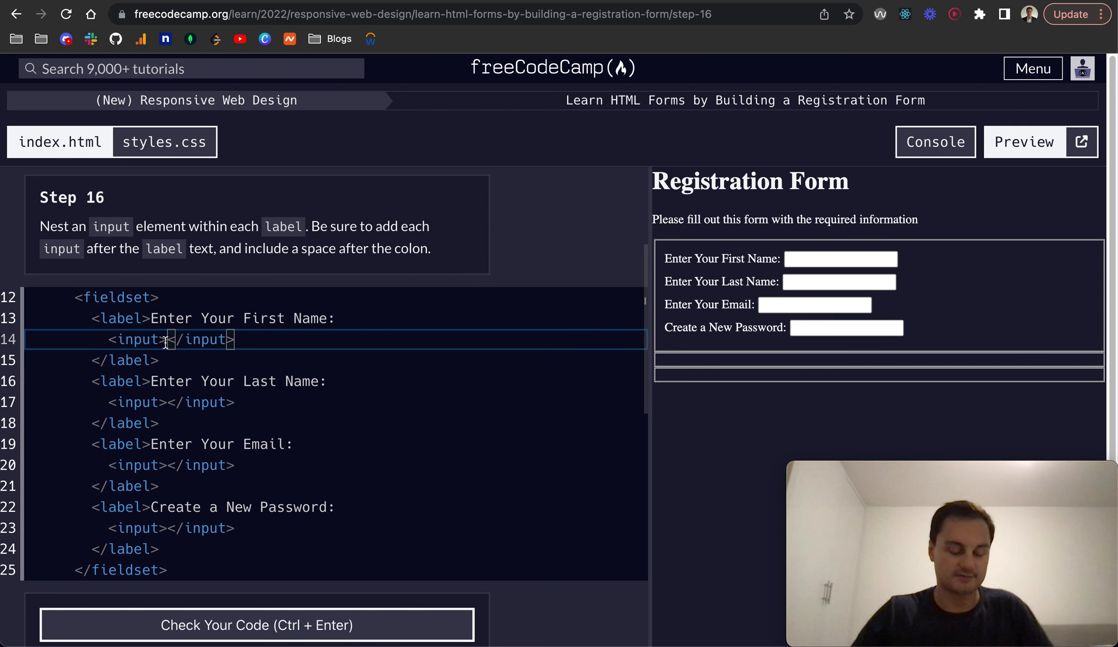
click(257, 625)
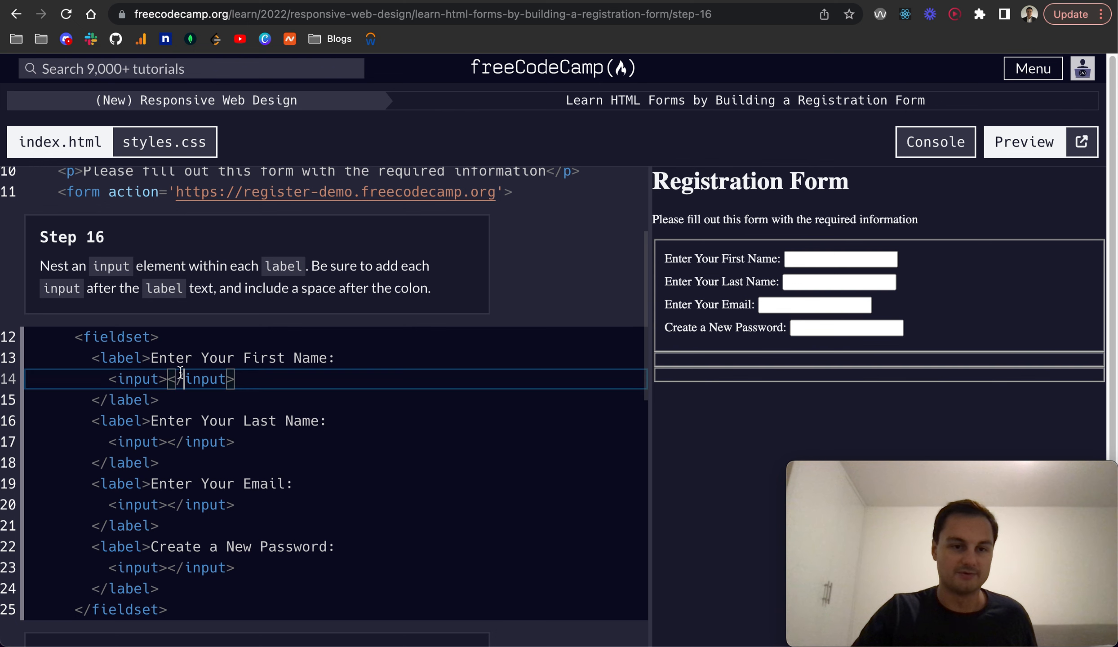
key(Enter)
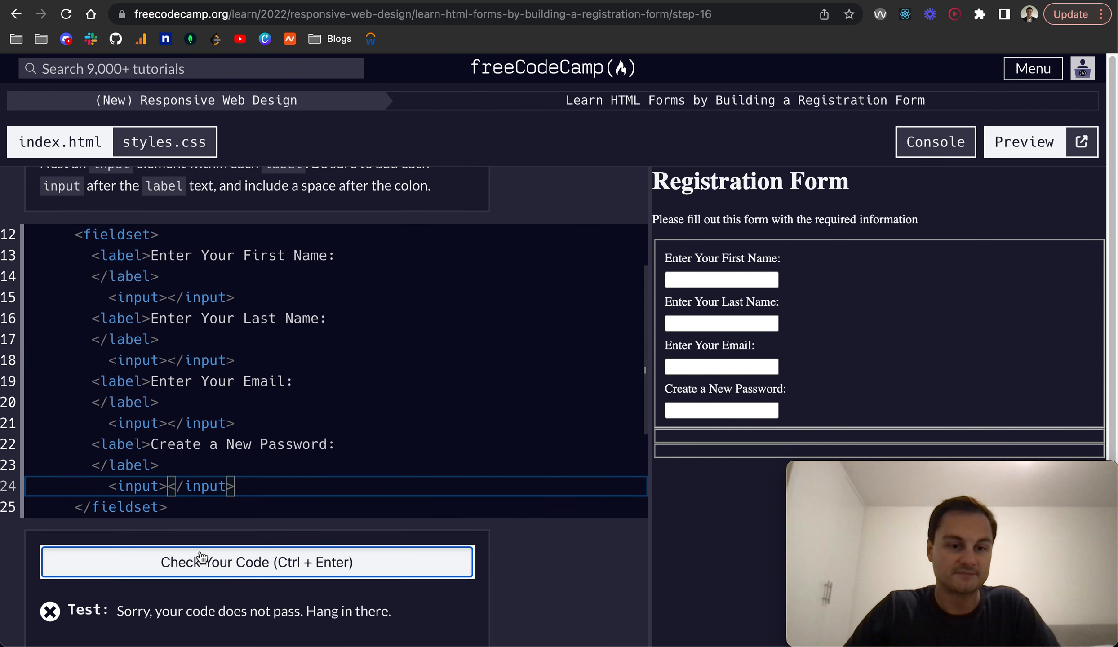
click(256, 561)
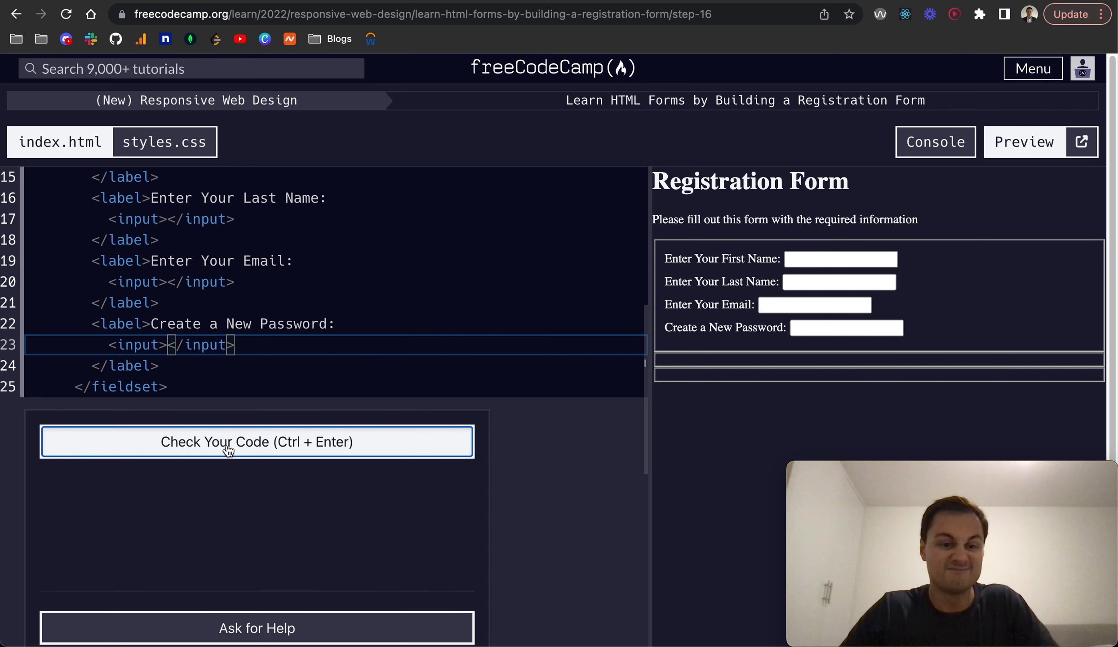
Test the nested inputs again and add a blank line after the first label text
click(256, 441)
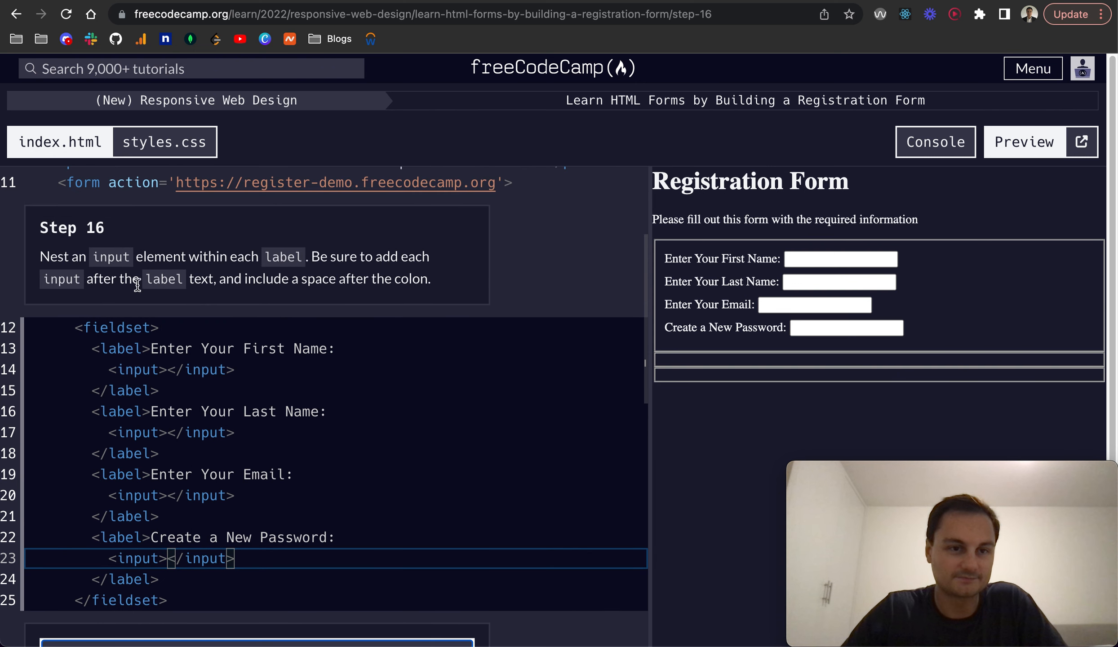
mouse_move(162, 255)
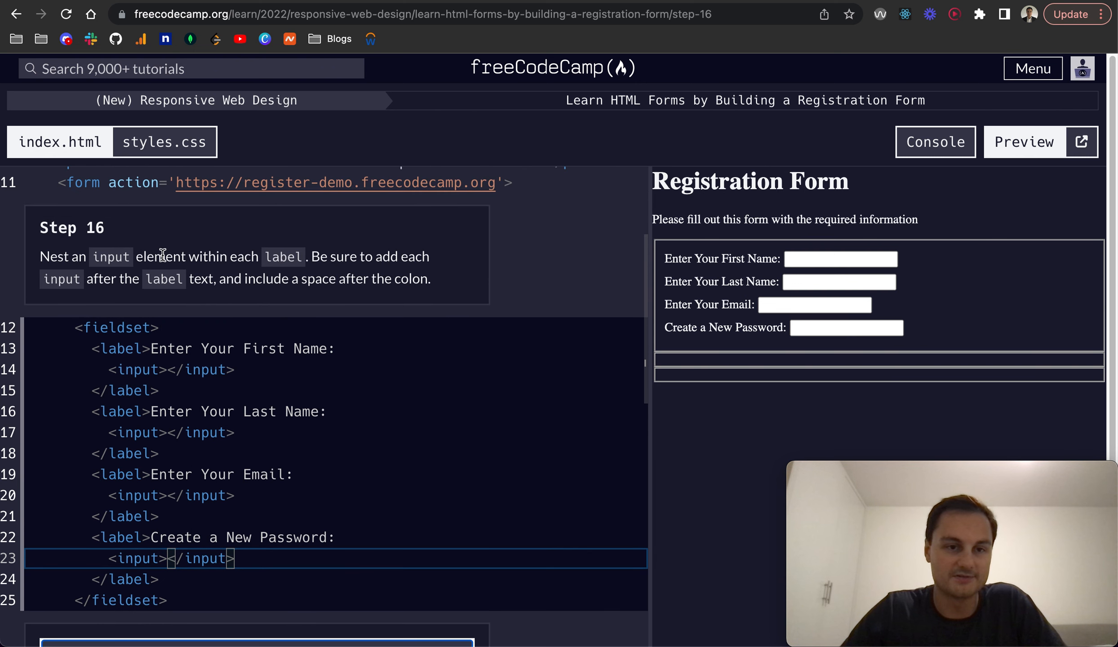
click(171, 369)
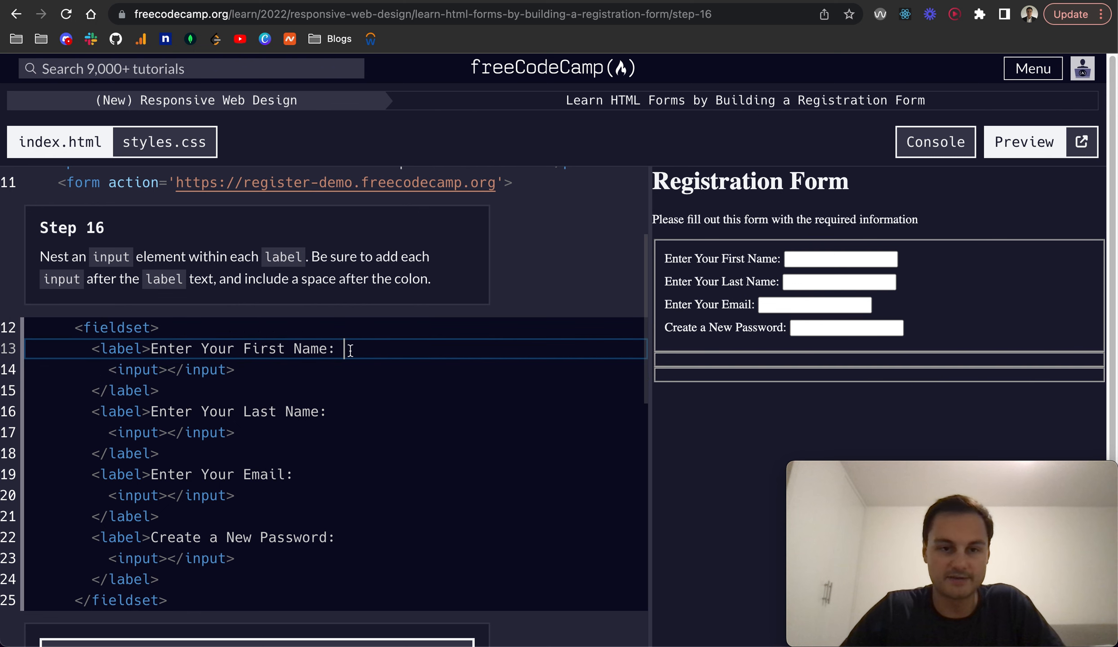
key(enter)
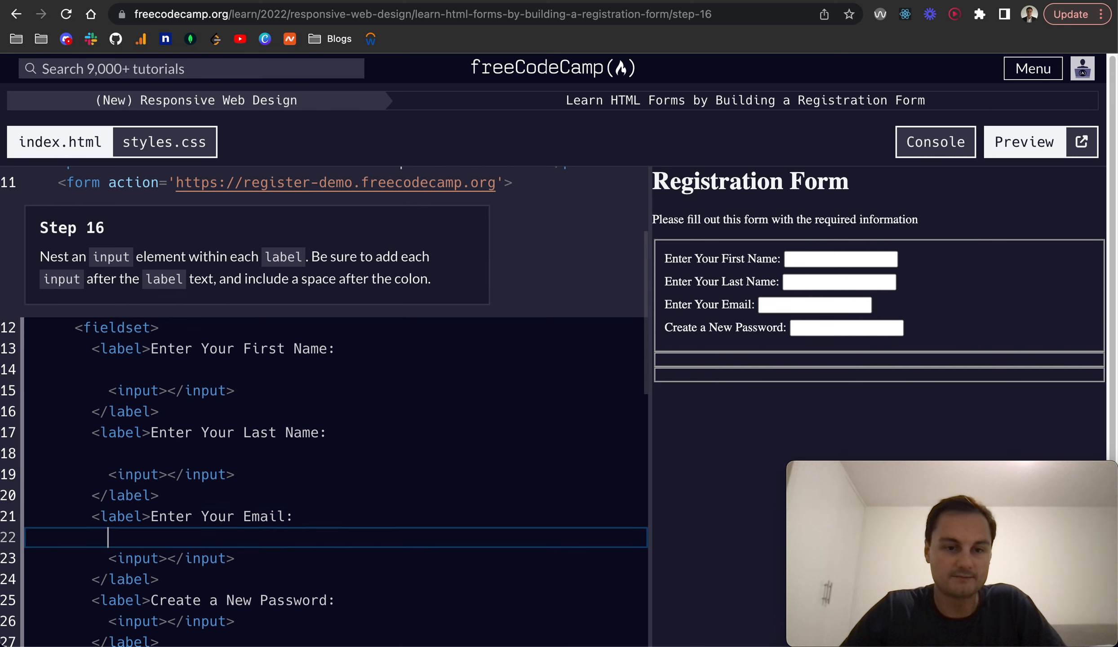
Check the code once more, then restart Step 16 and confirm the lesson reset
scroll(down, 3)
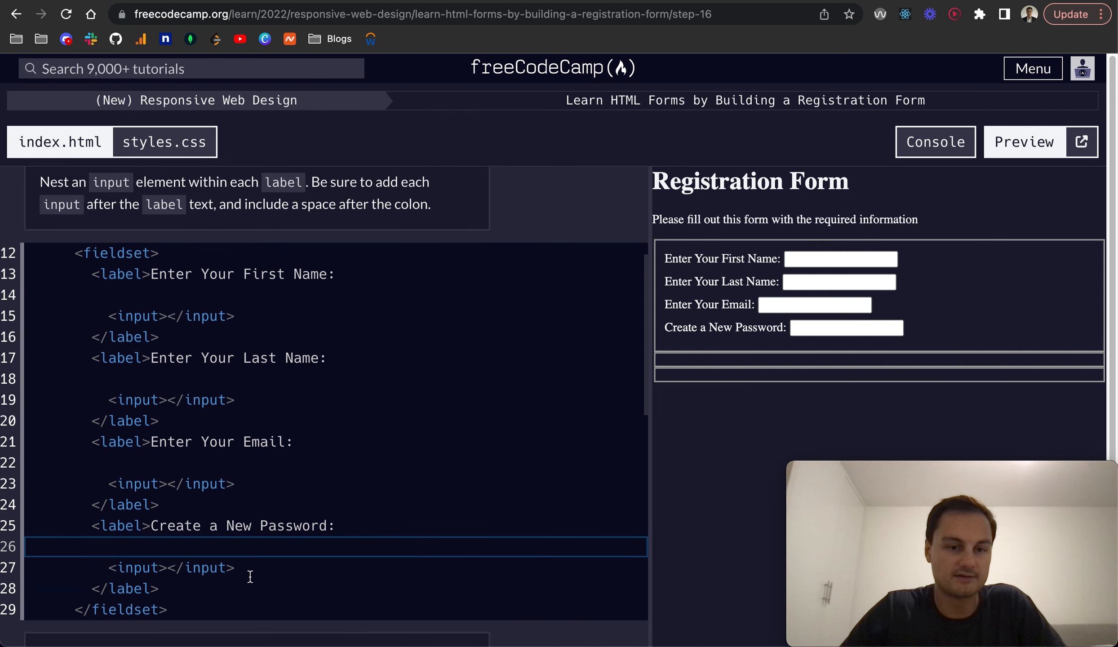
click(255, 507)
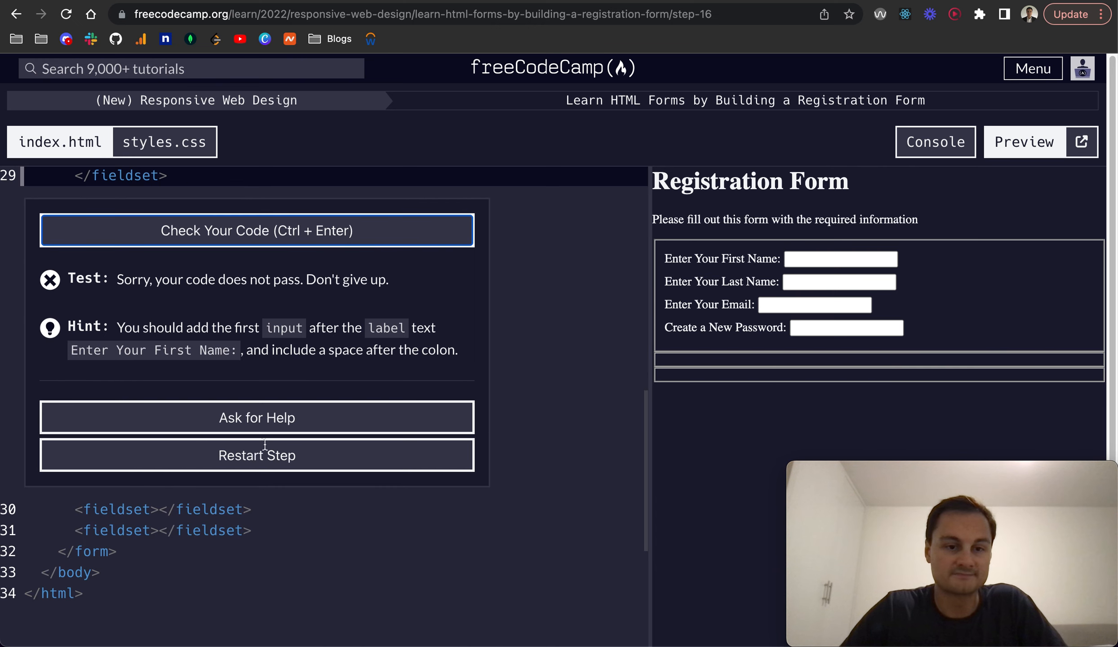
click(256, 455)
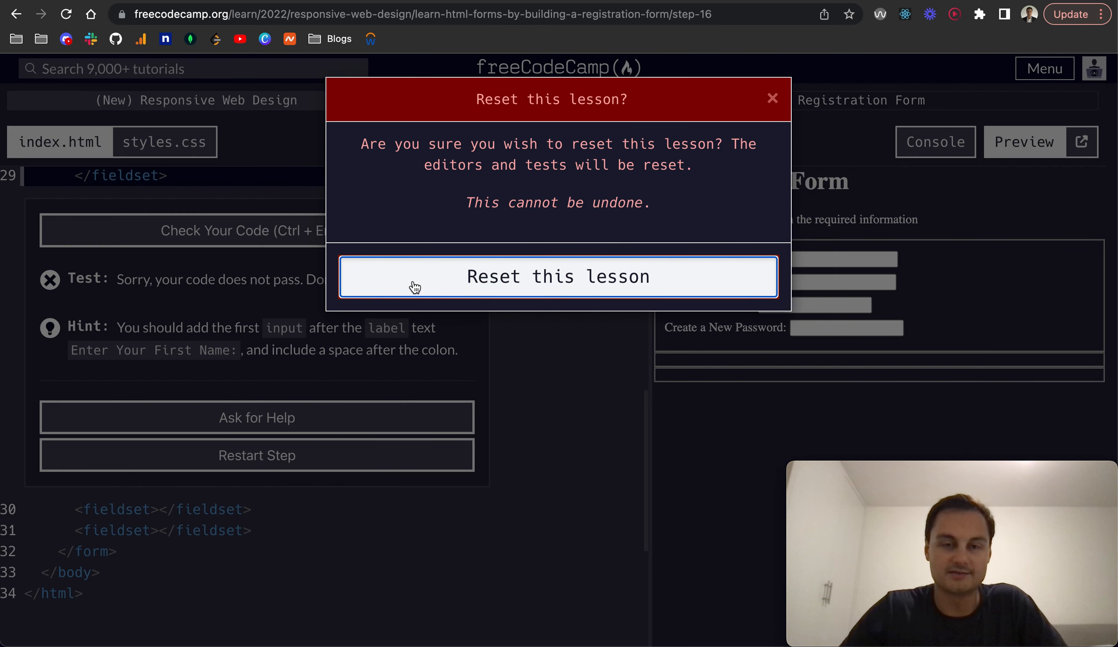
click(558, 276)
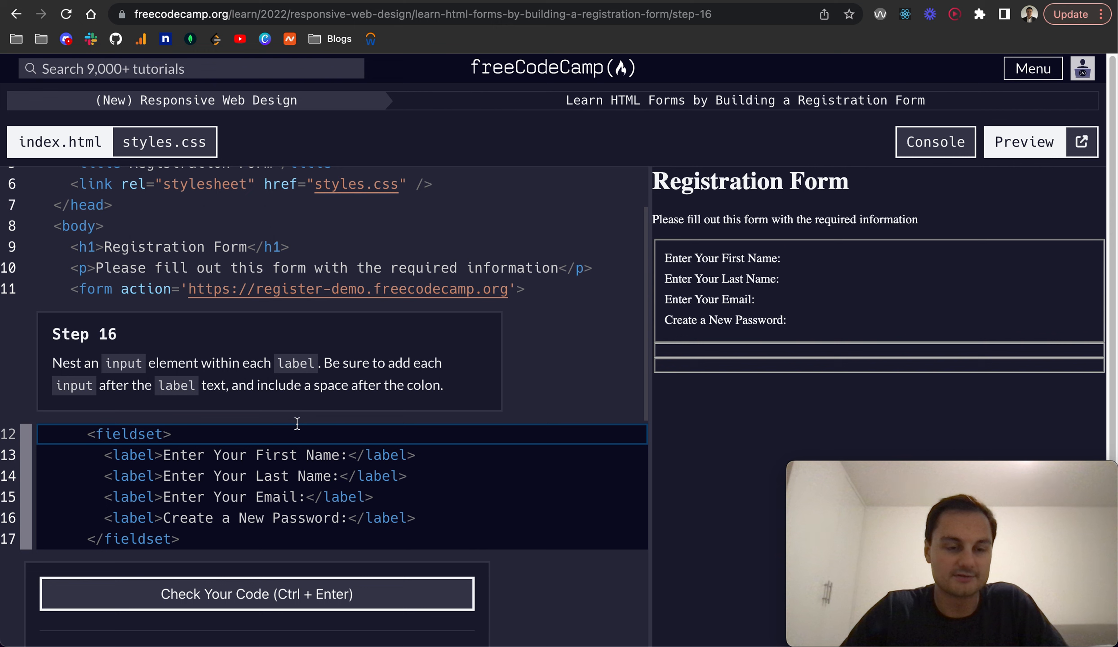
click(351, 455)
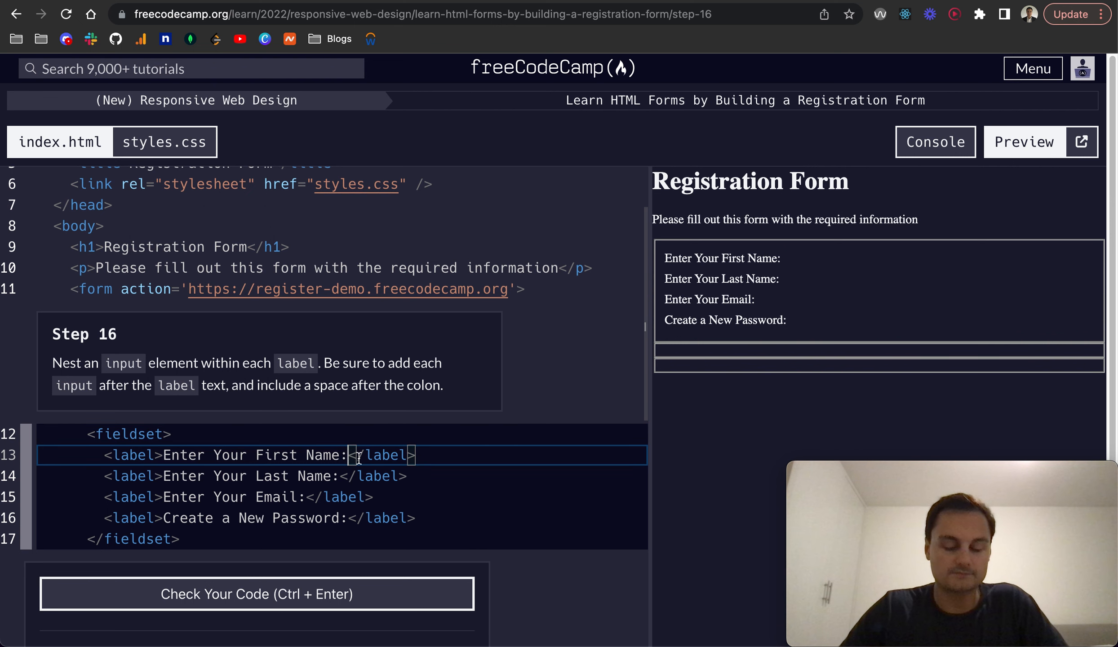
key(Enter)
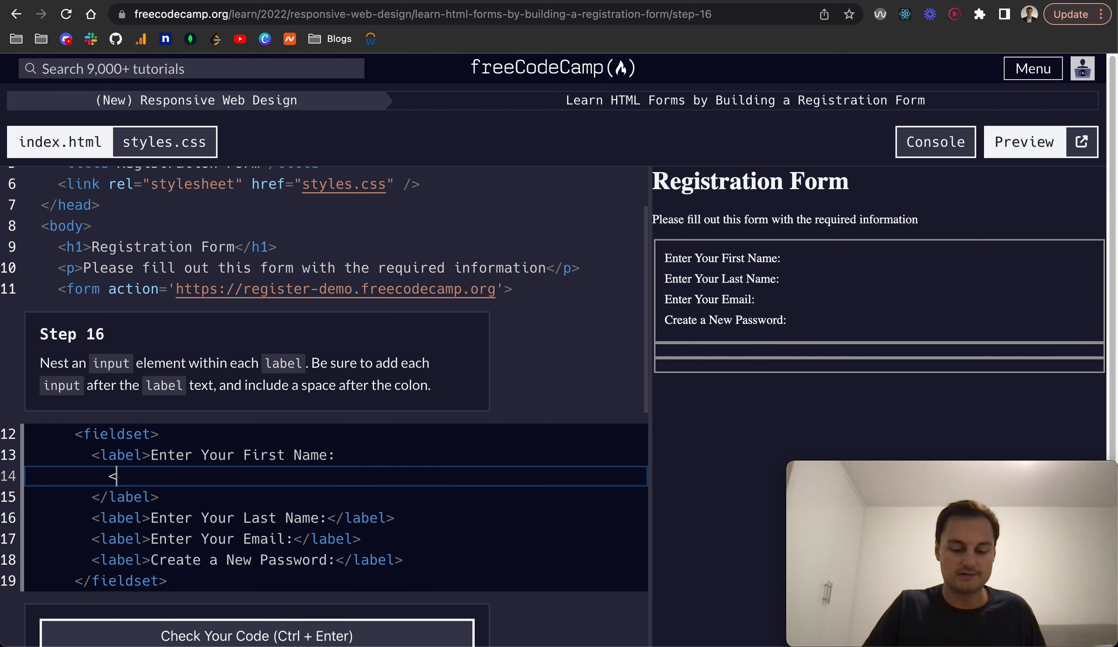
text(input/>)
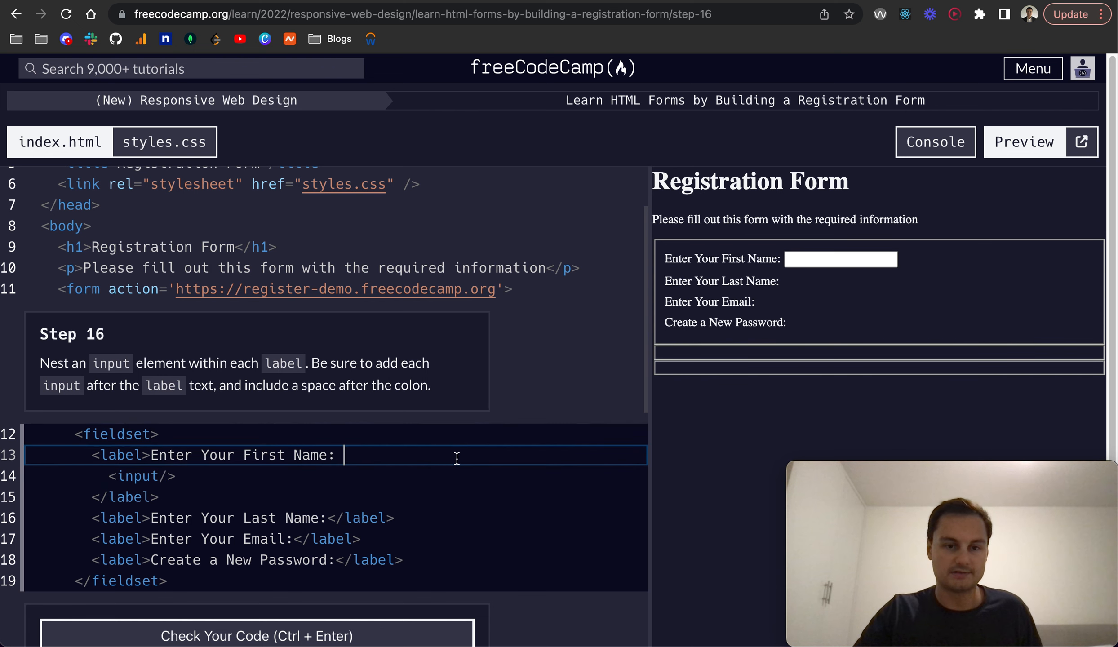
key(Enter)
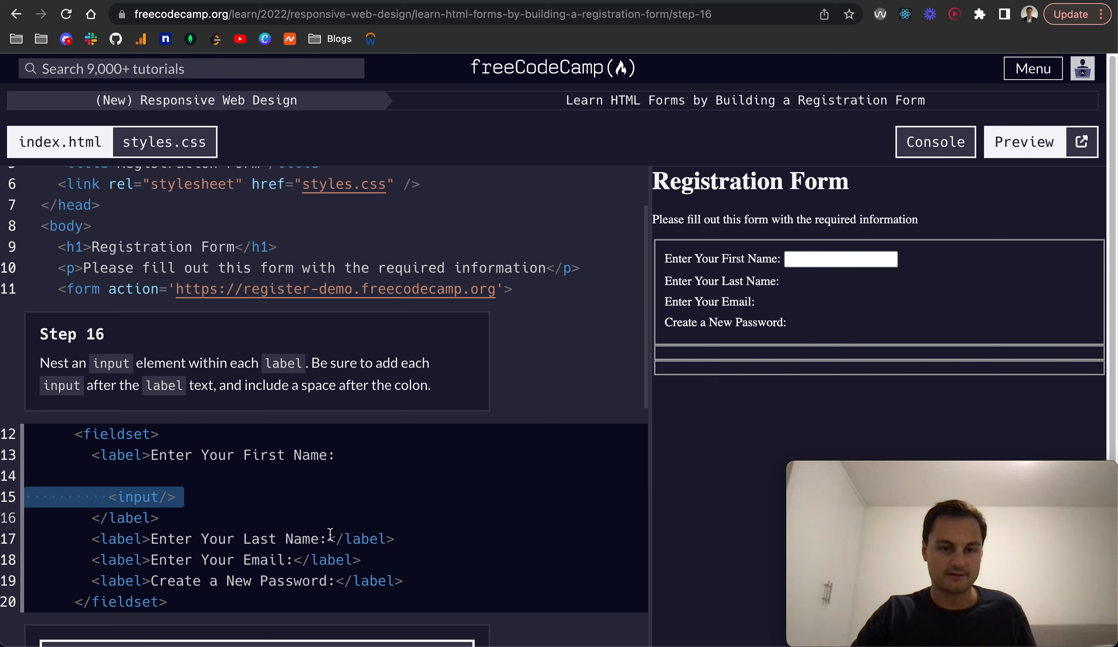
text(<input/>)
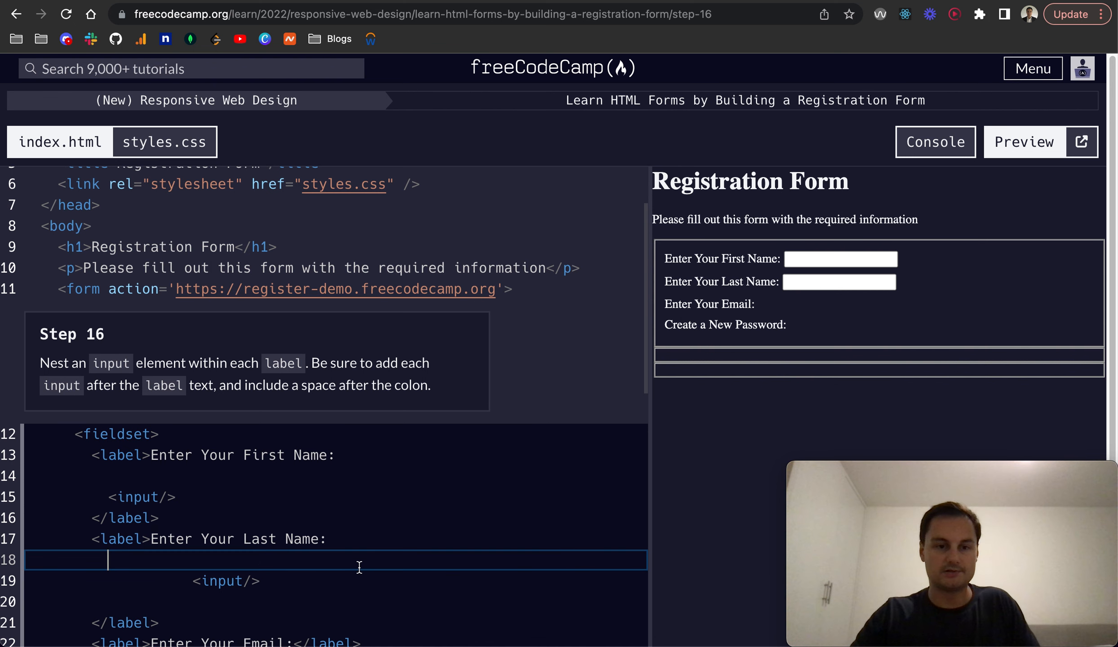
scroll(down, 3)
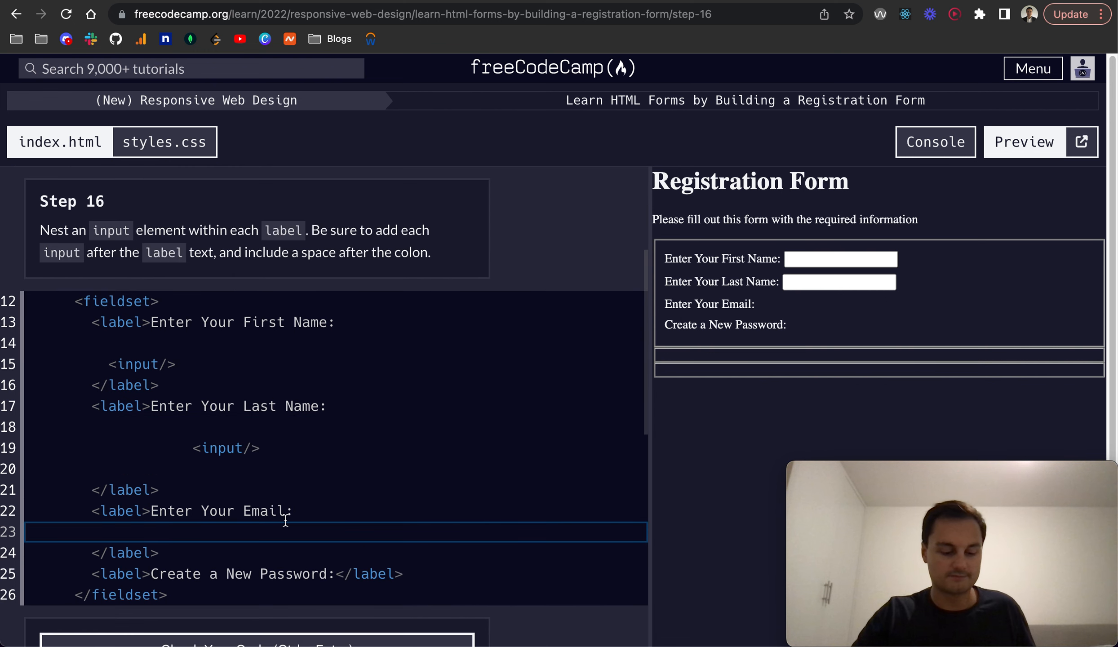
text(<input/>)
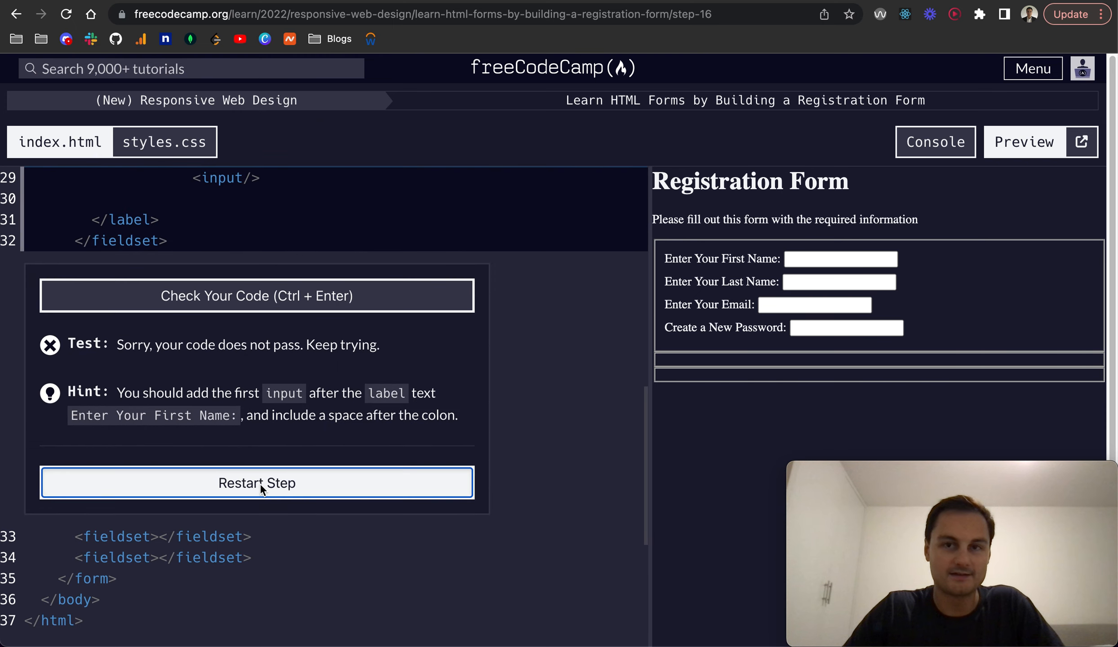
click(256, 483)
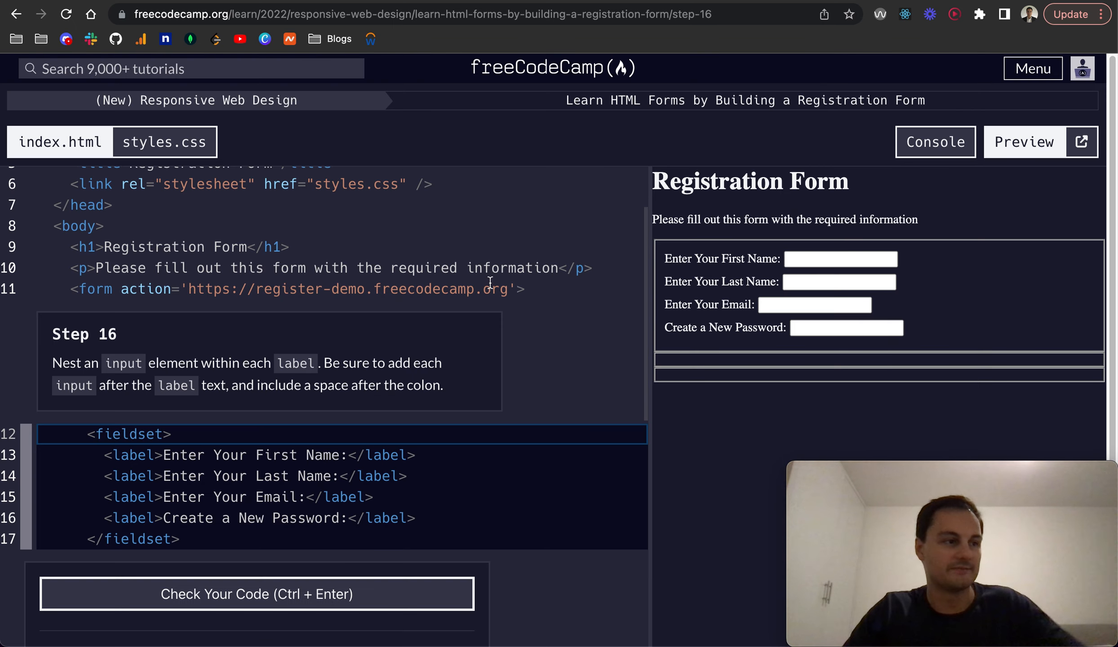